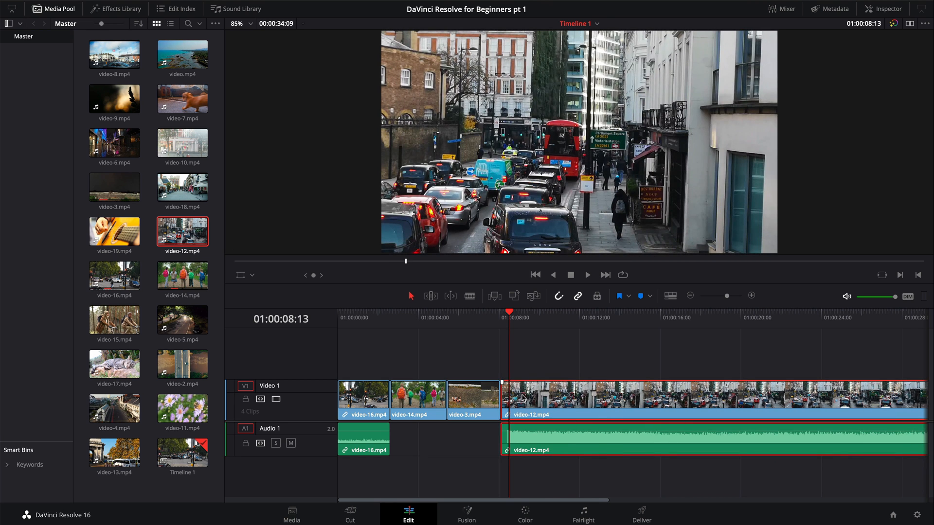
Play back the finished edit, then start a new blank project on the Cut page
click(509, 339)
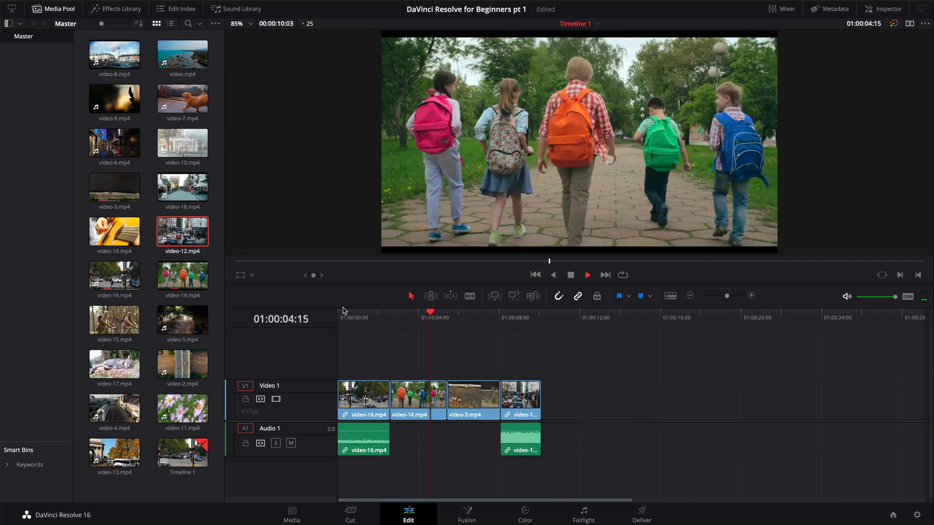
click(420, 328)
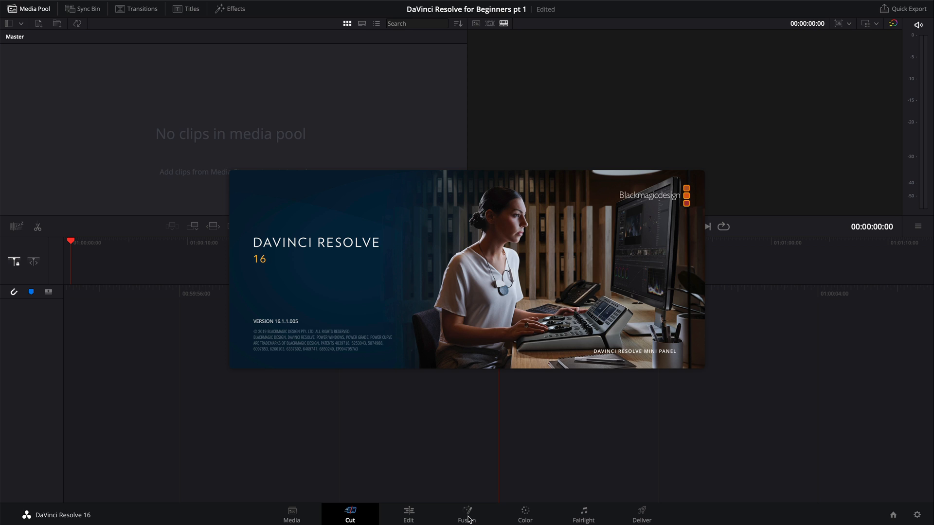
Import every clip from Movies > Movie Clips Episode 1 into the Media Pool
click(408, 514)
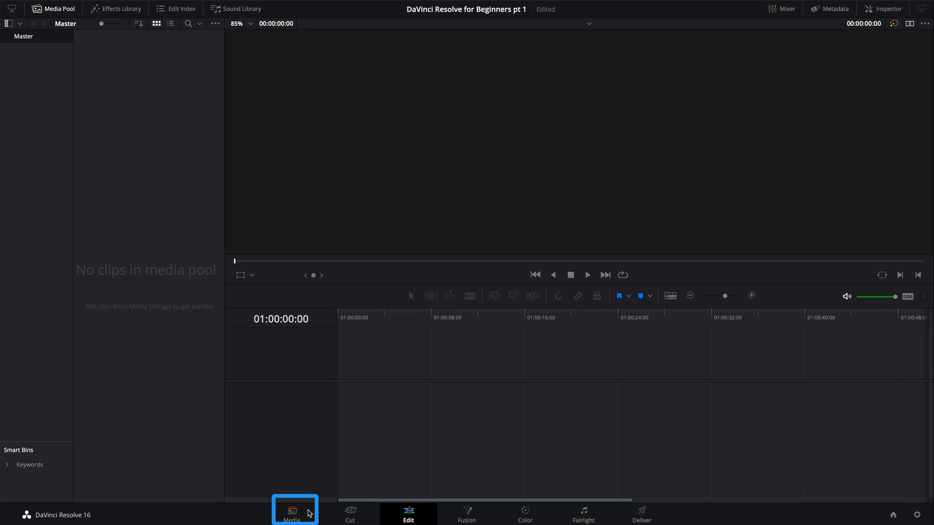
click(292, 514)
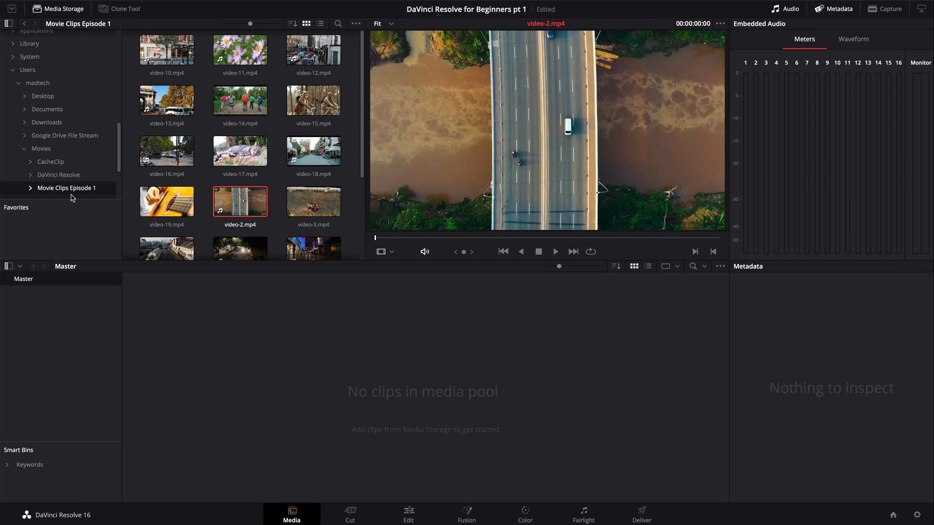
mouse_move(74, 196)
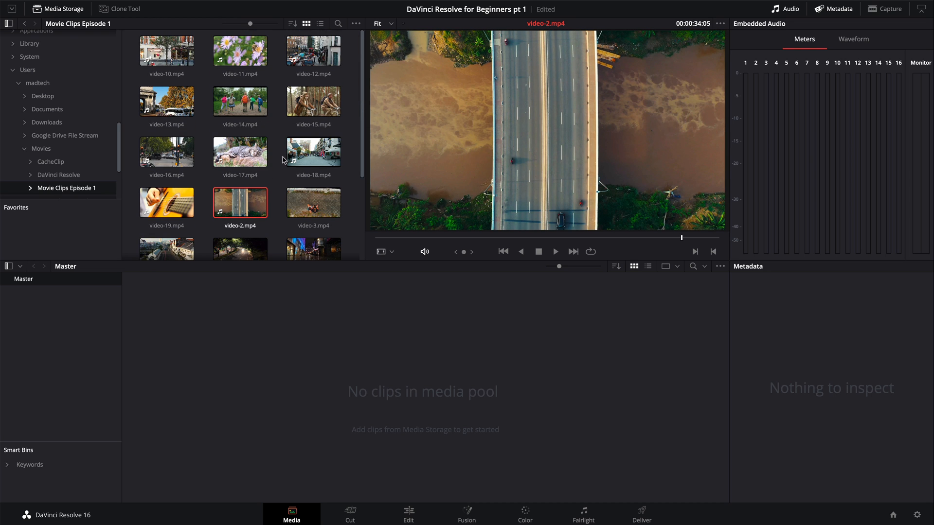
scroll(down, 3)
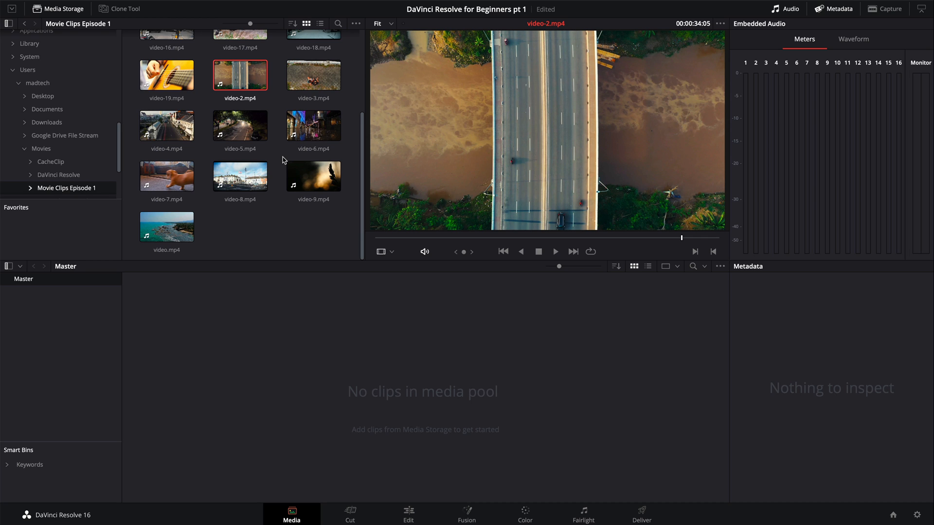
click(277, 225)
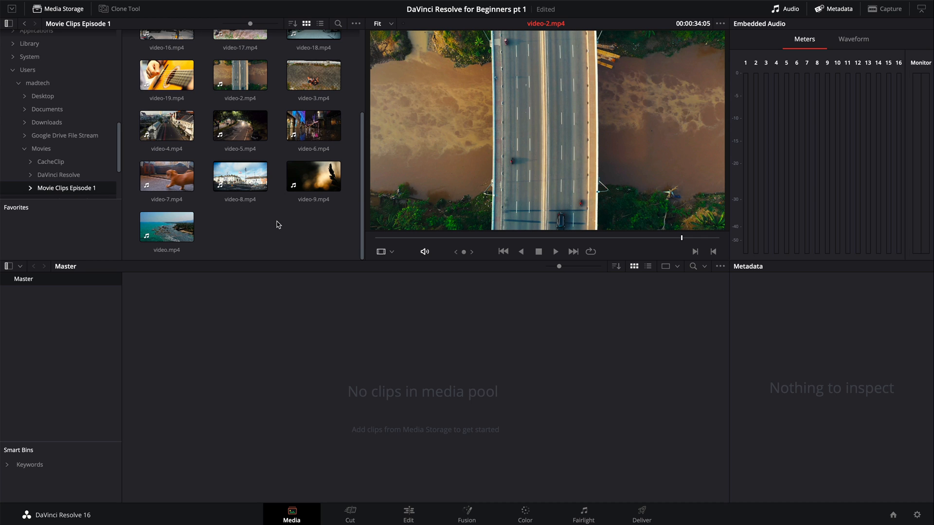
click(167, 225)
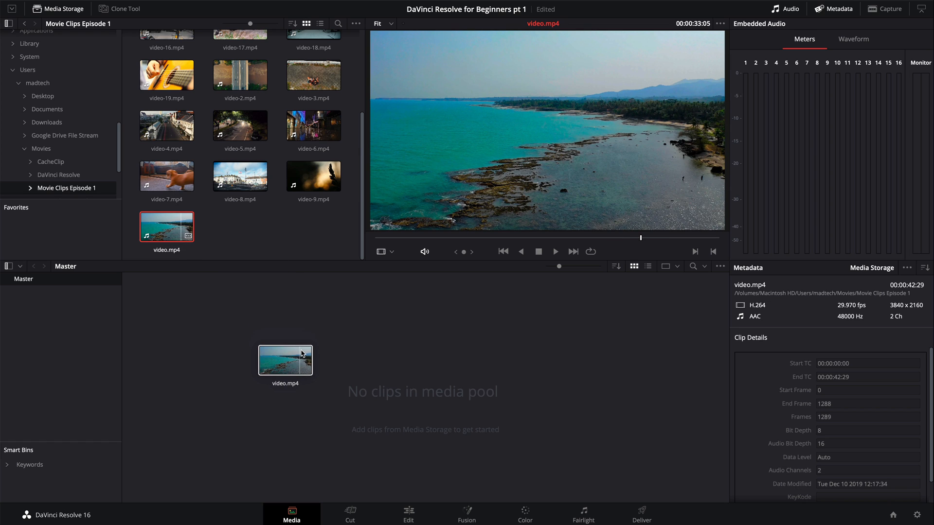
mouse_move(265, 219)
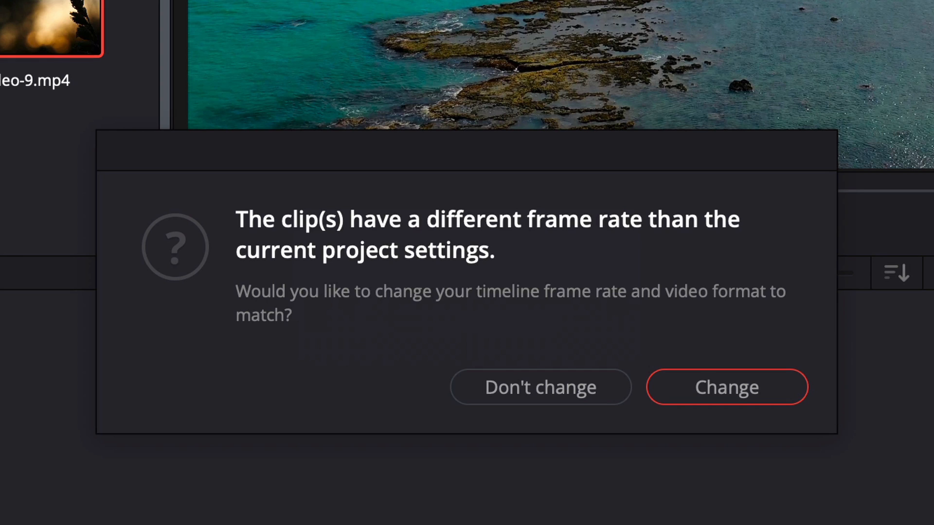
mouse_move(612, 274)
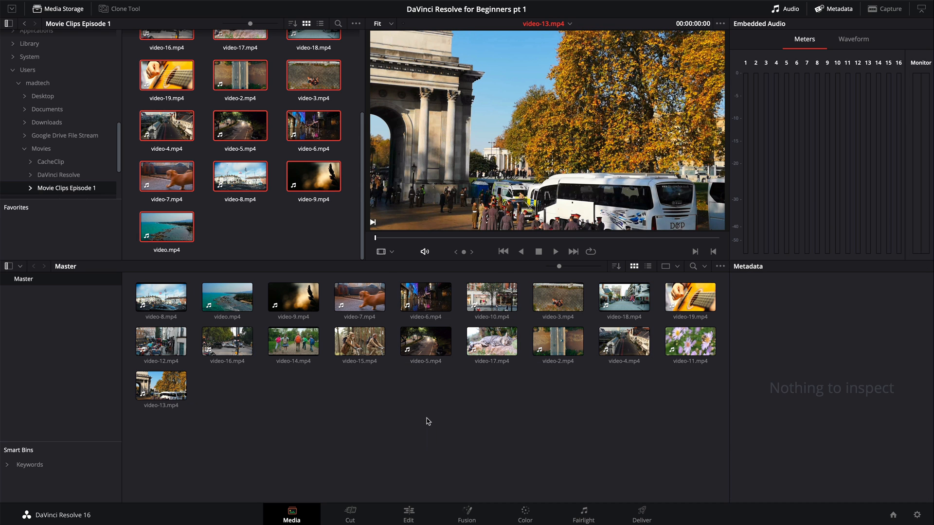
click(408, 514)
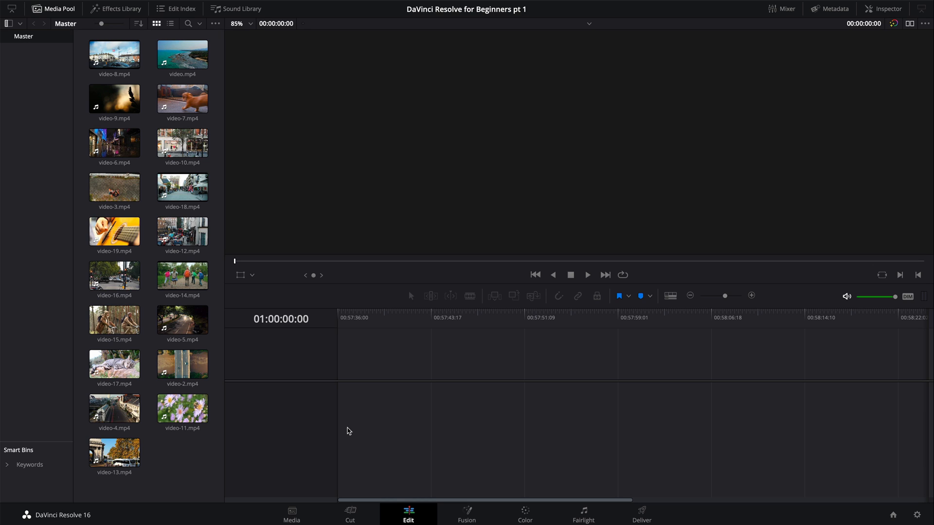
mouse_move(319, 379)
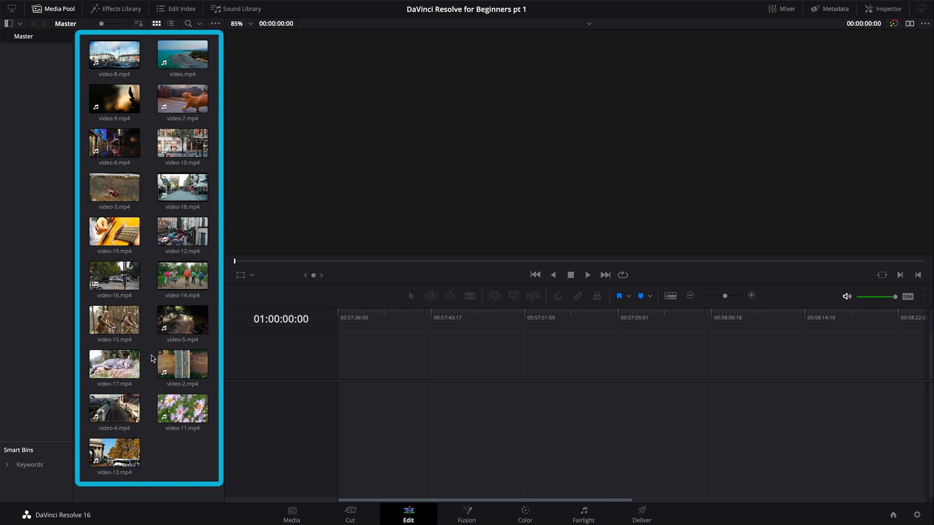
Switch briefly to the Media page and come back to the Edit page
click(291, 513)
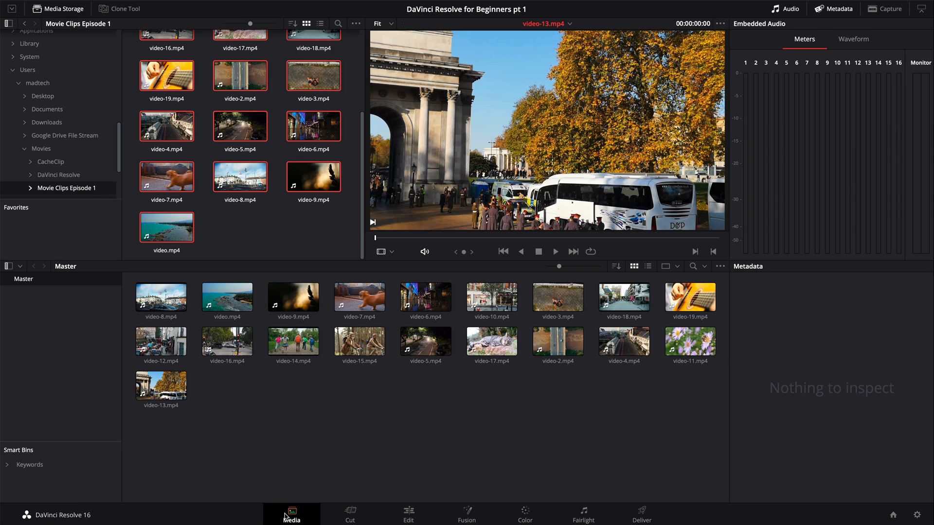
mouse_move(310, 499)
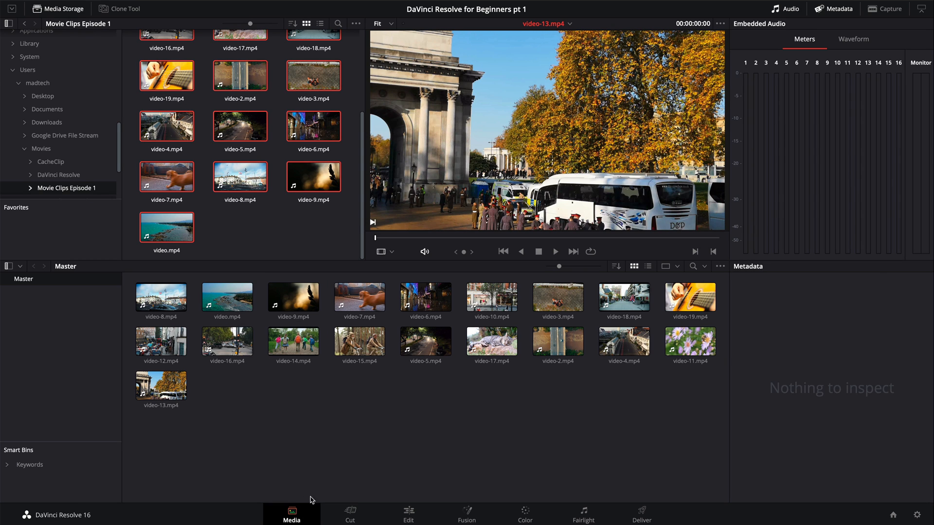
click(408, 513)
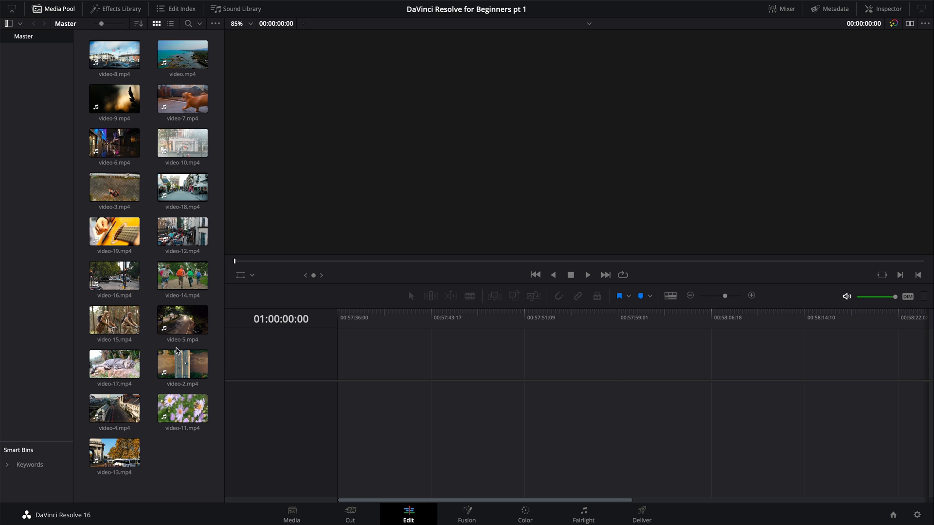
mouse_move(197, 316)
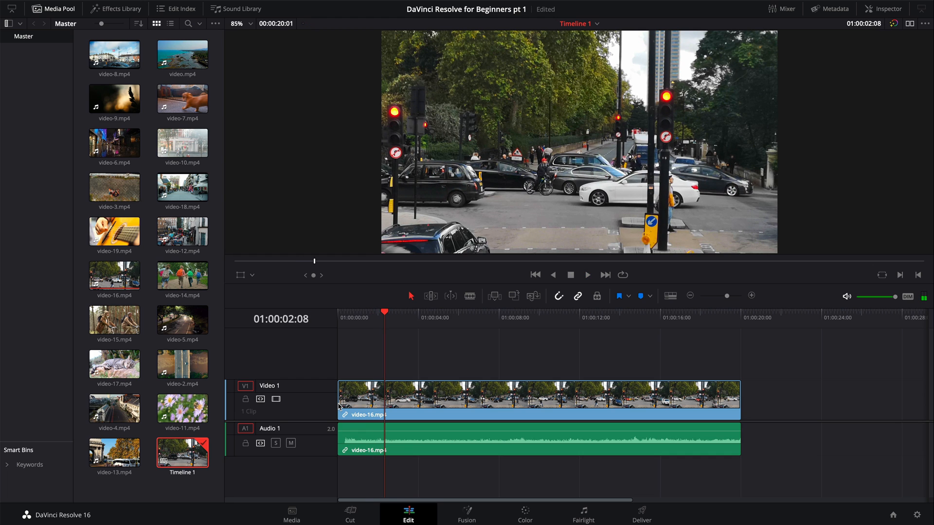
mouse_move(390, 318)
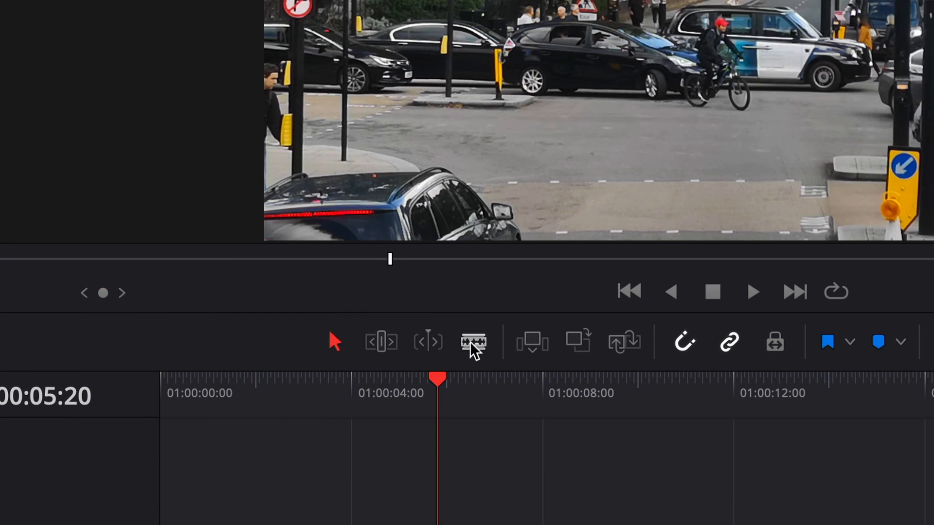
mouse_move(473, 342)
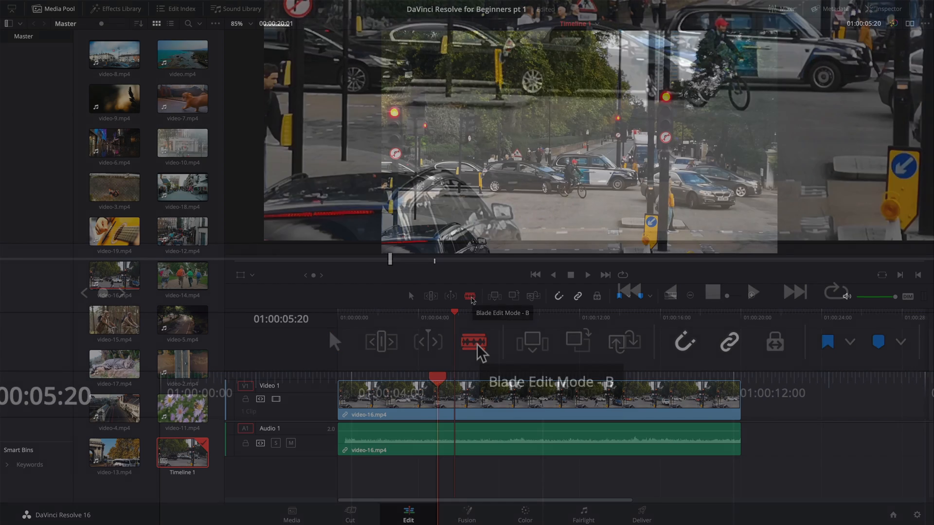
Blade video-16.mp4 into three pieces and delete the first piece
click(469, 295)
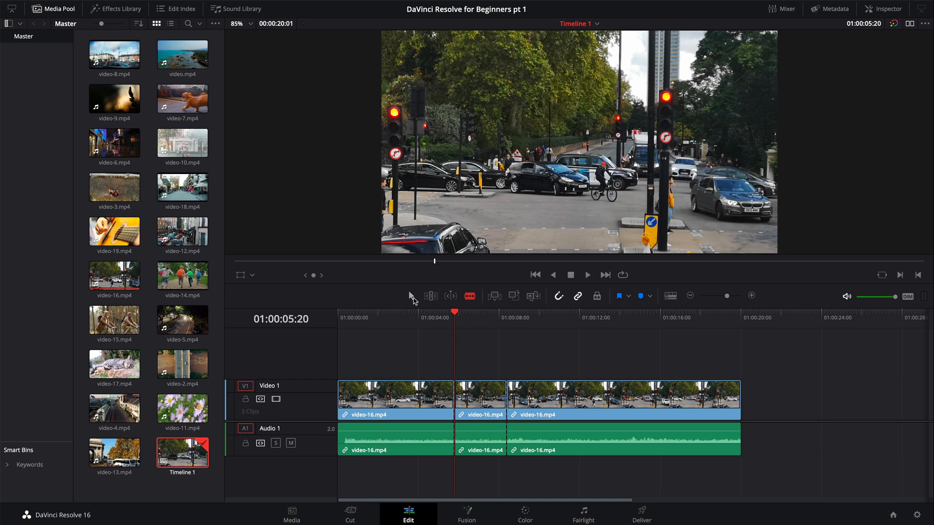
mouse_move(431, 296)
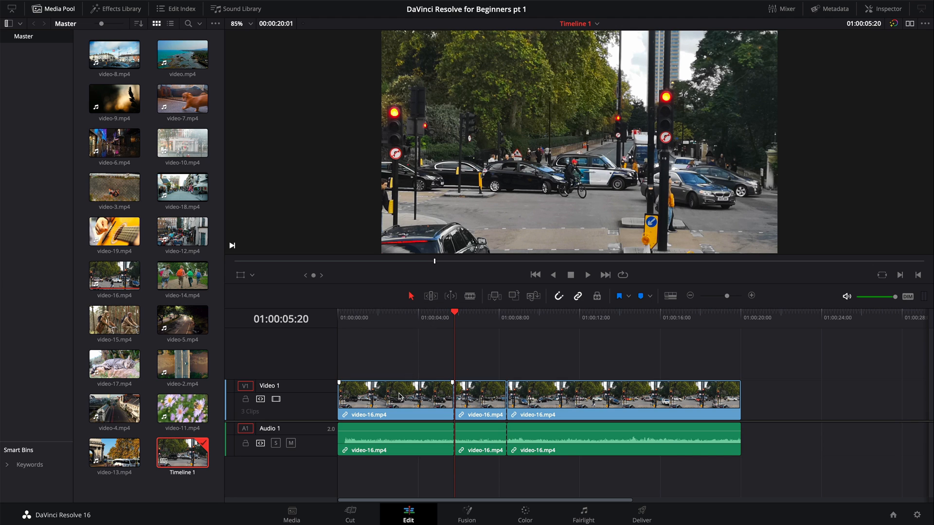
click(396, 399)
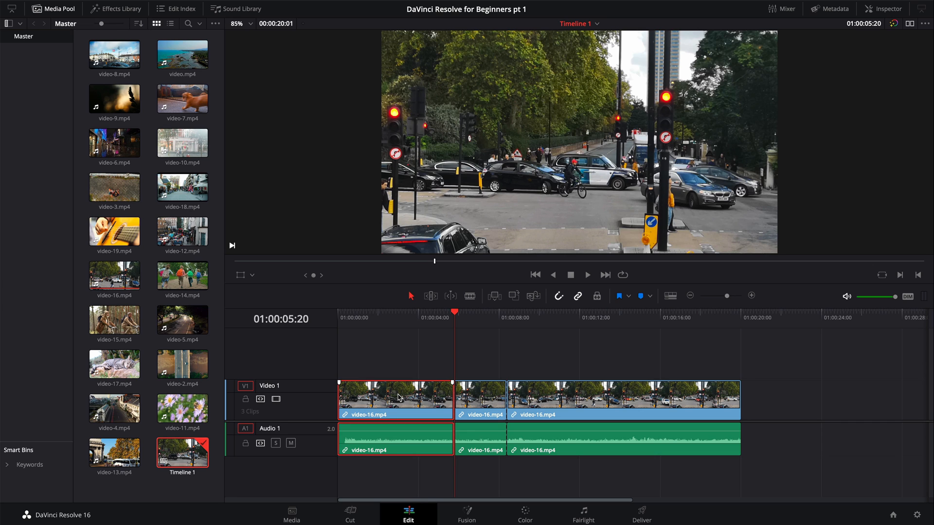
key(Delete)
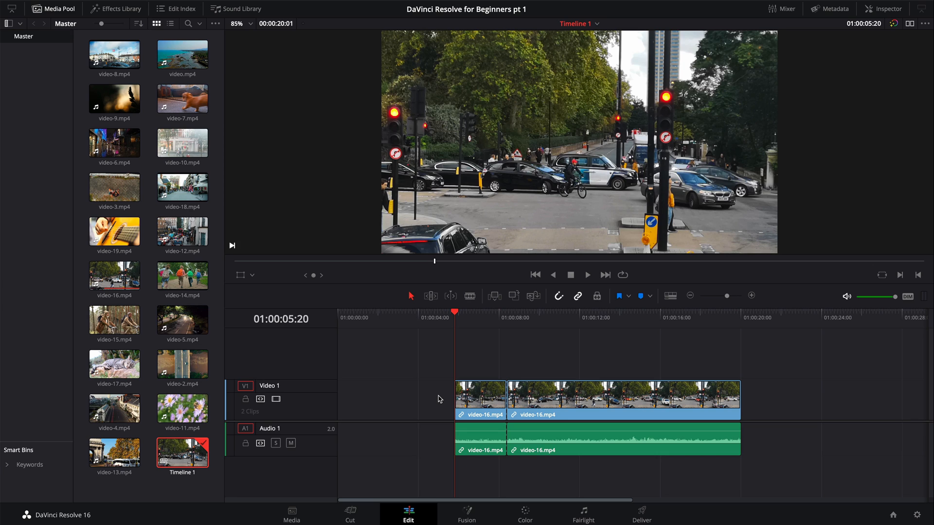
Undo the deletion to restore video-16.mp4's first piece at the timeline start
click(390, 314)
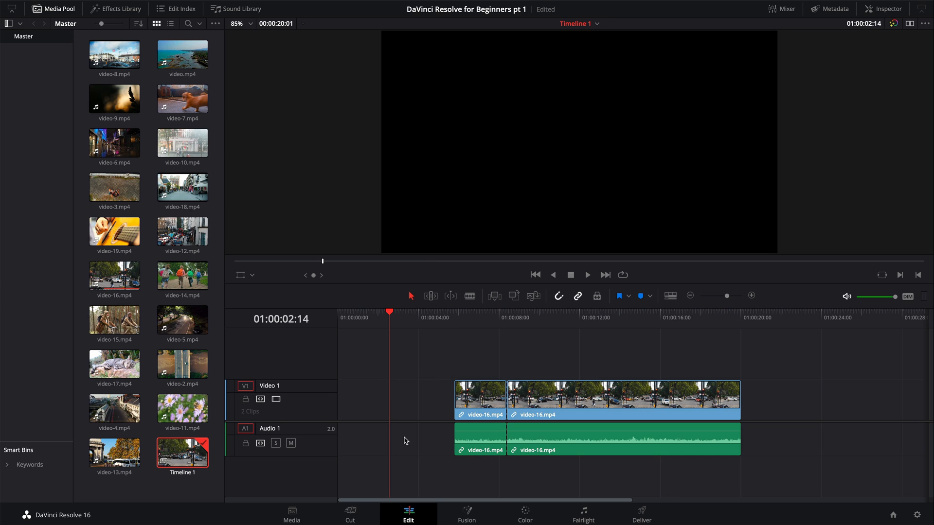
mouse_move(409, 410)
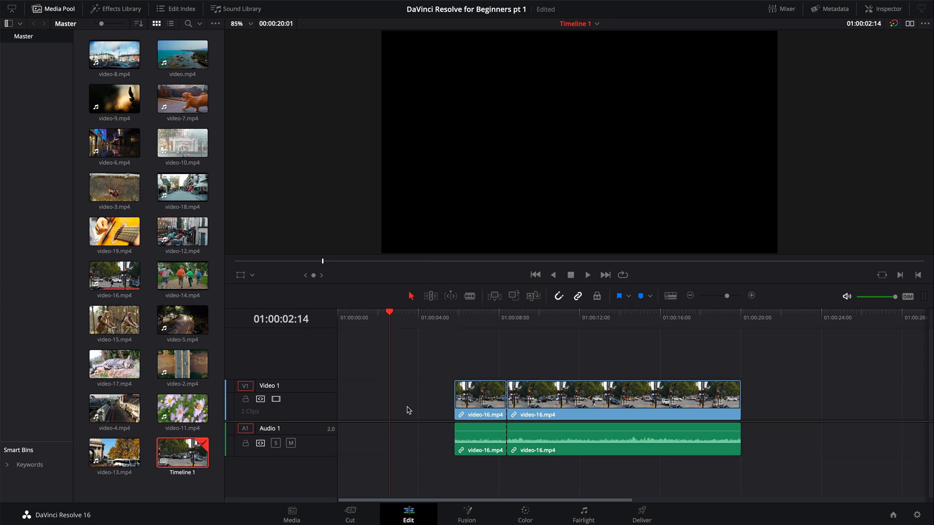
mouse_move(408, 402)
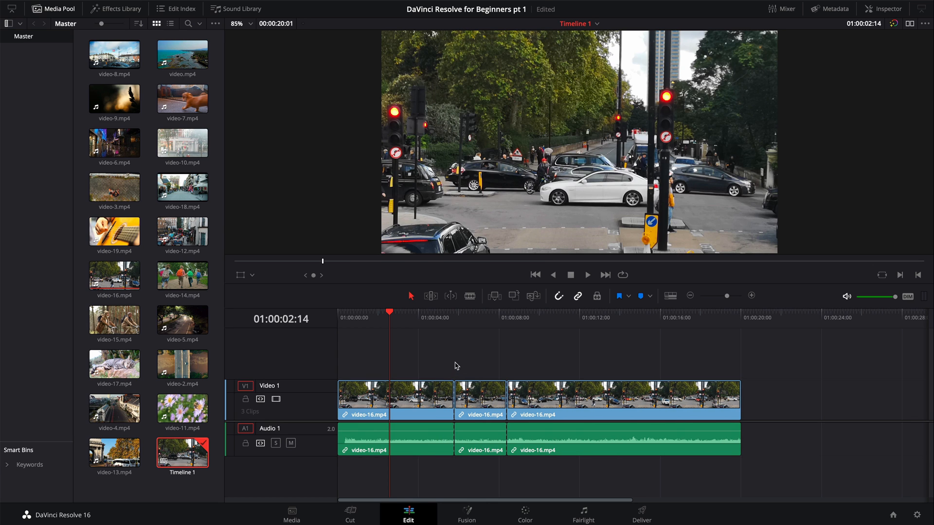
click(393, 398)
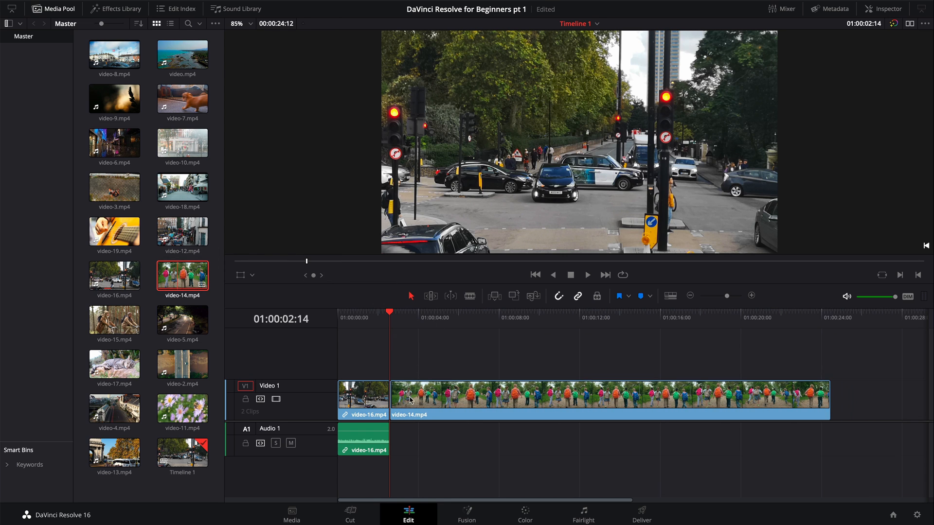
mouse_move(448, 437)
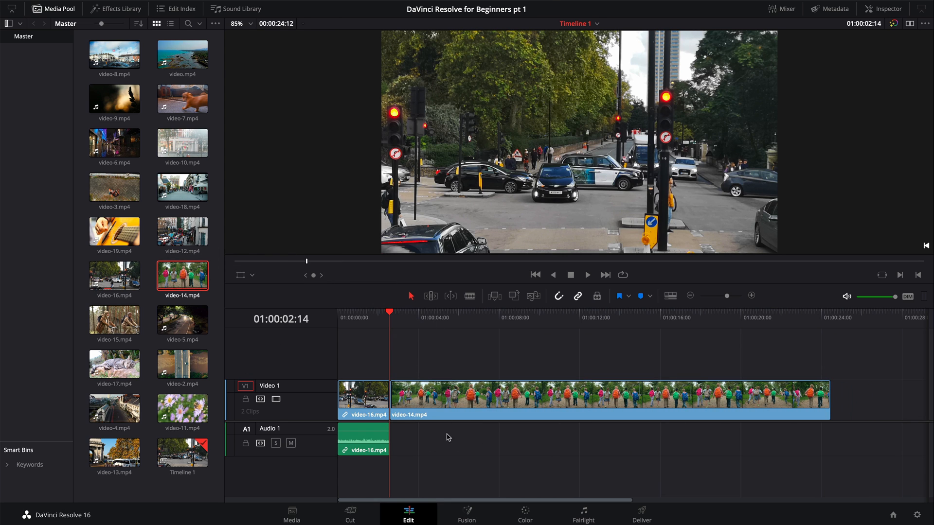
mouse_move(451, 437)
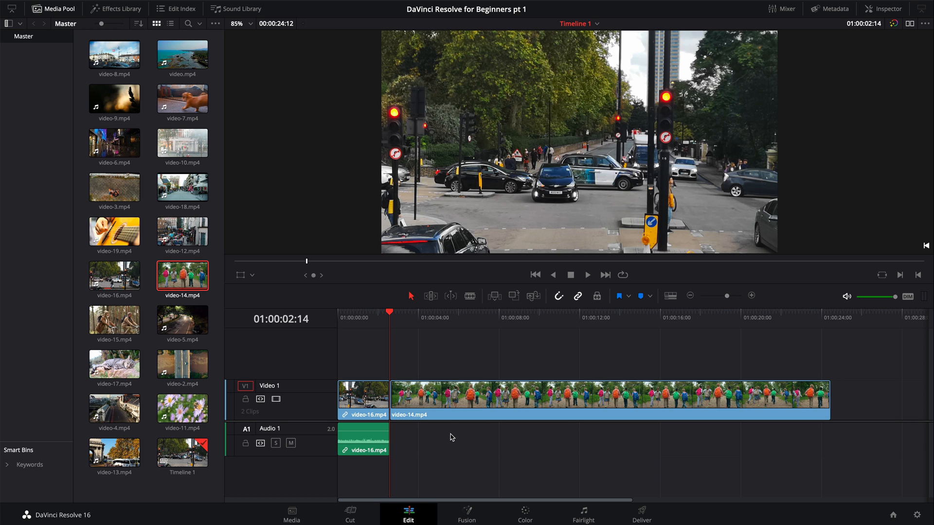
Cut video-14 down at about four seconds, delete the unwanted pieces, and place video-3 after it
click(437, 313)
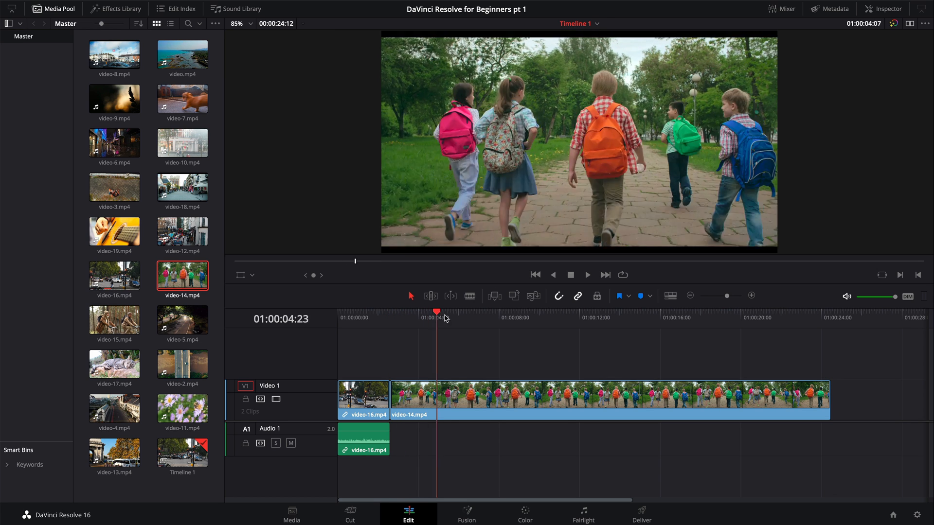
click(505, 317)
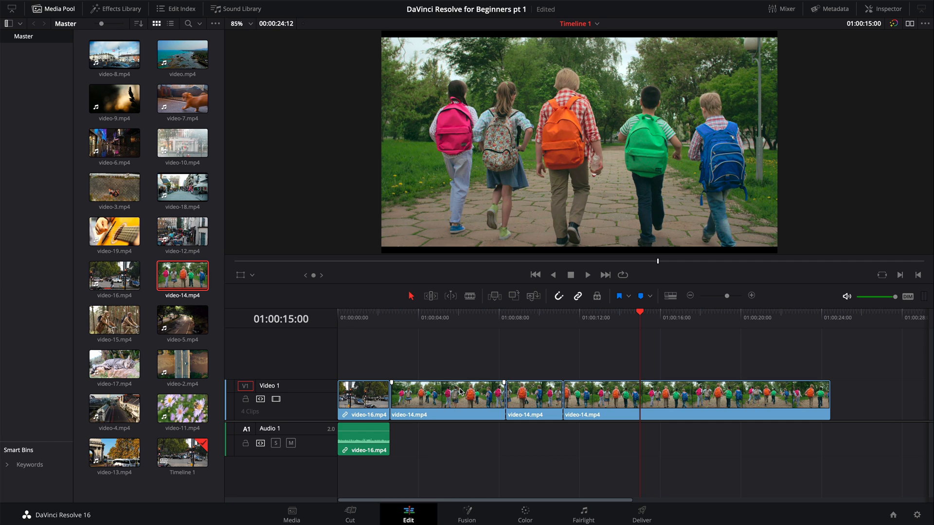
click(447, 399)
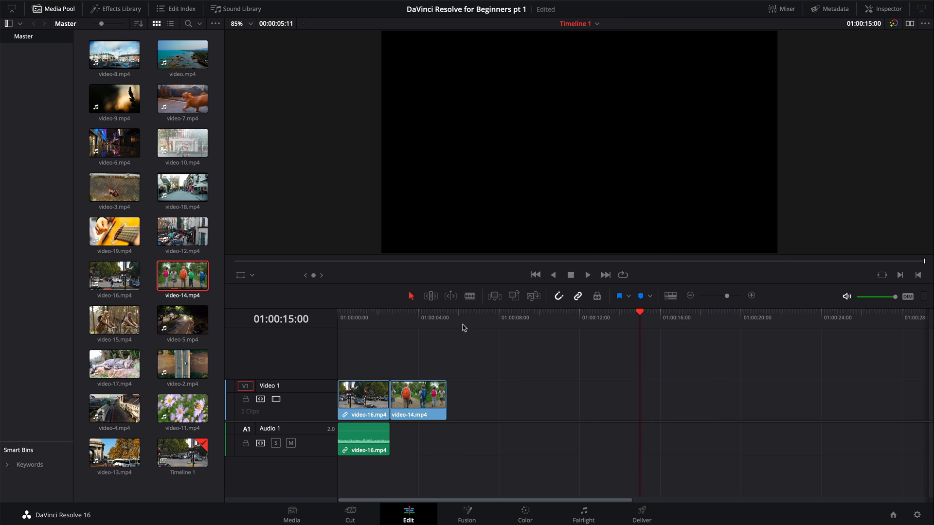
click(419, 317)
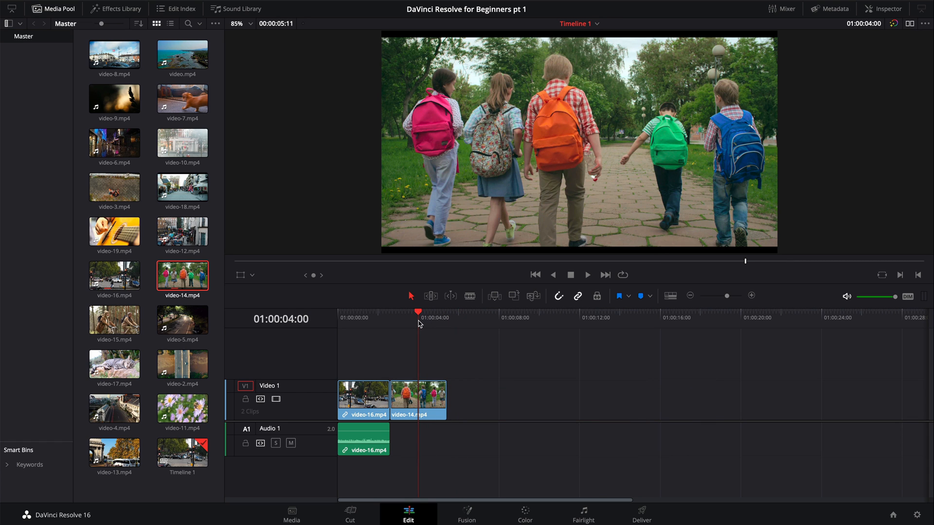
mouse_move(406, 321)
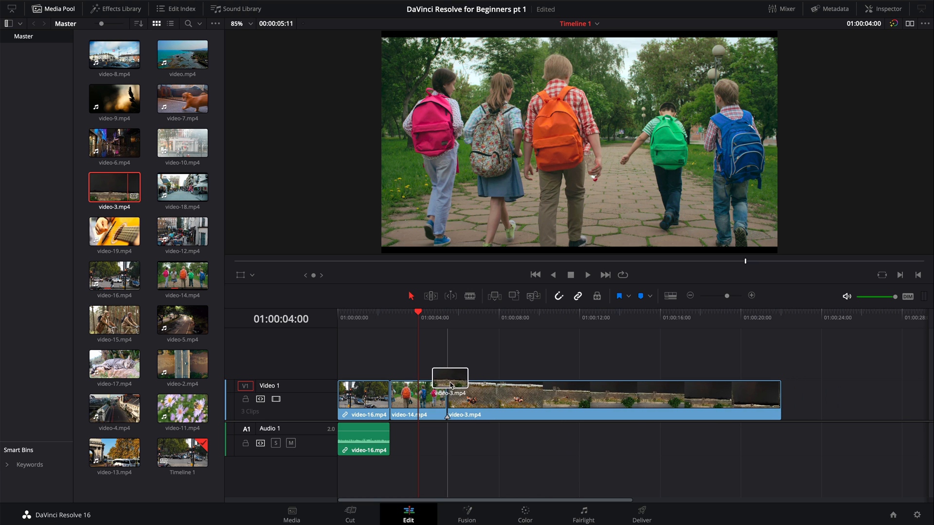
Split video-3 at about eight seconds, delete its first part, and trim its end short
click(557, 318)
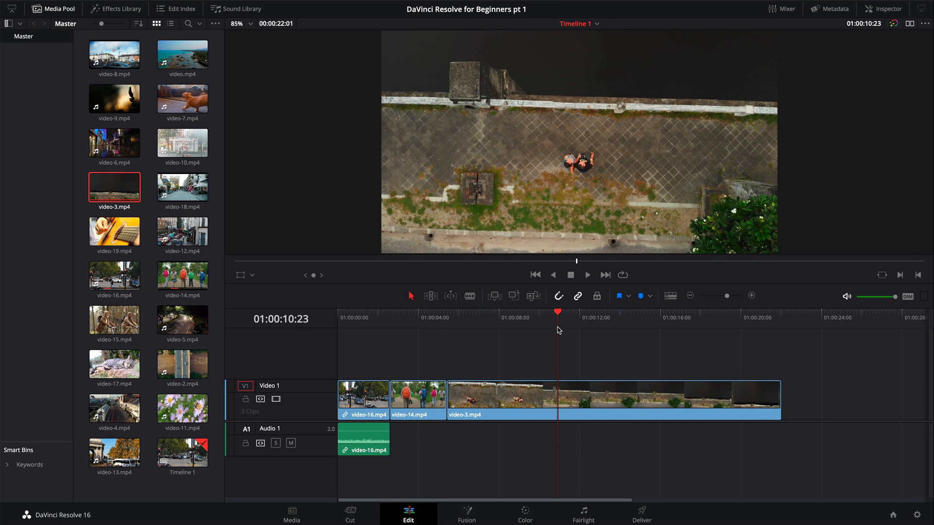
click(482, 314)
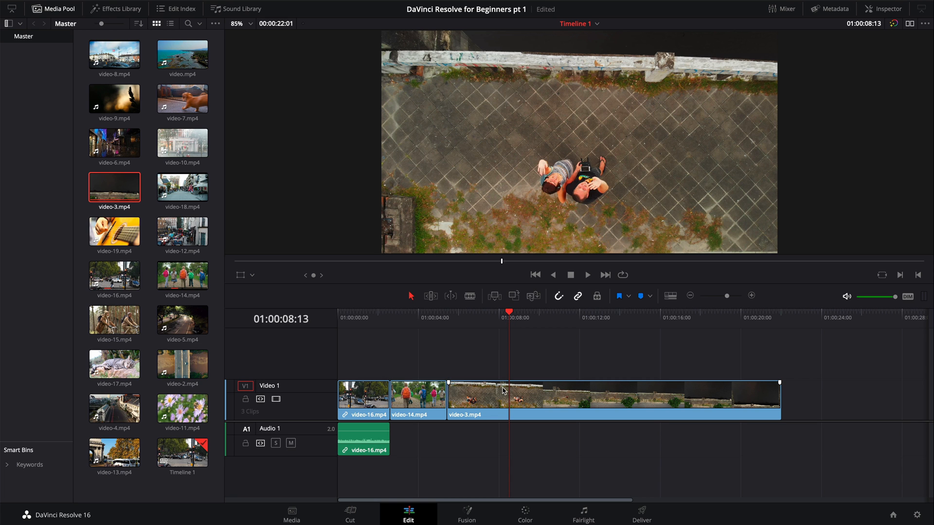
mouse_move(476, 398)
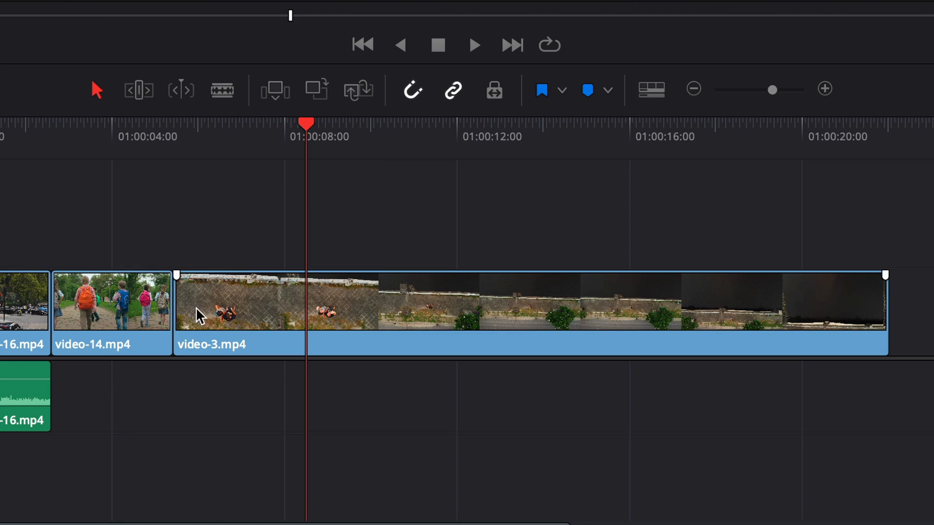
mouse_move(183, 307)
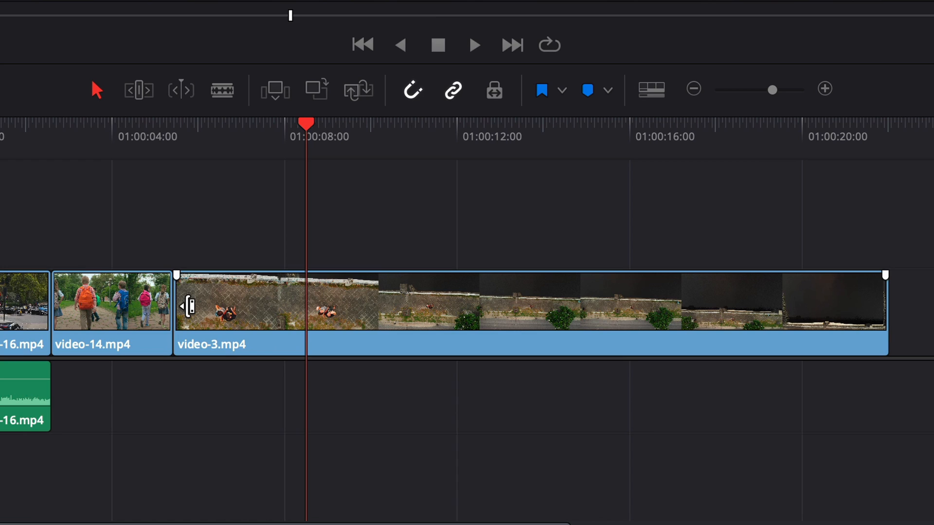
mouse_move(801, 322)
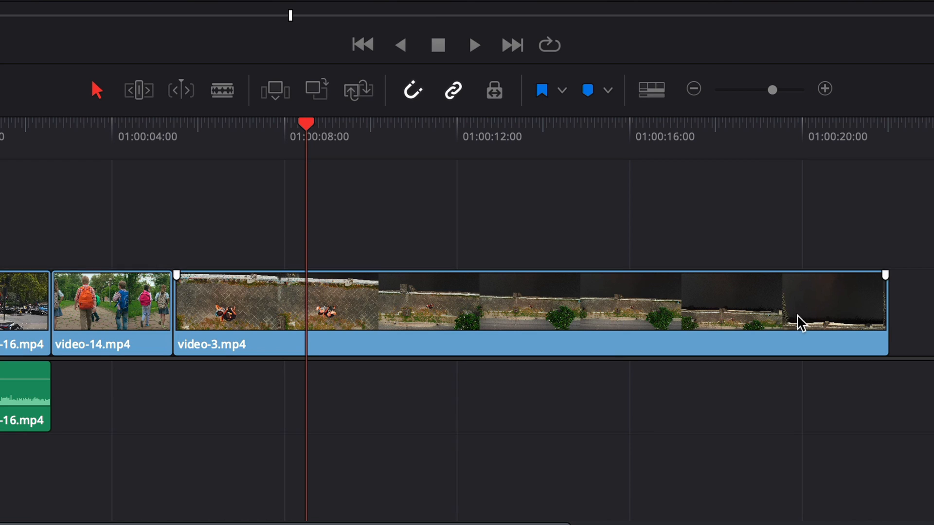
mouse_move(878, 307)
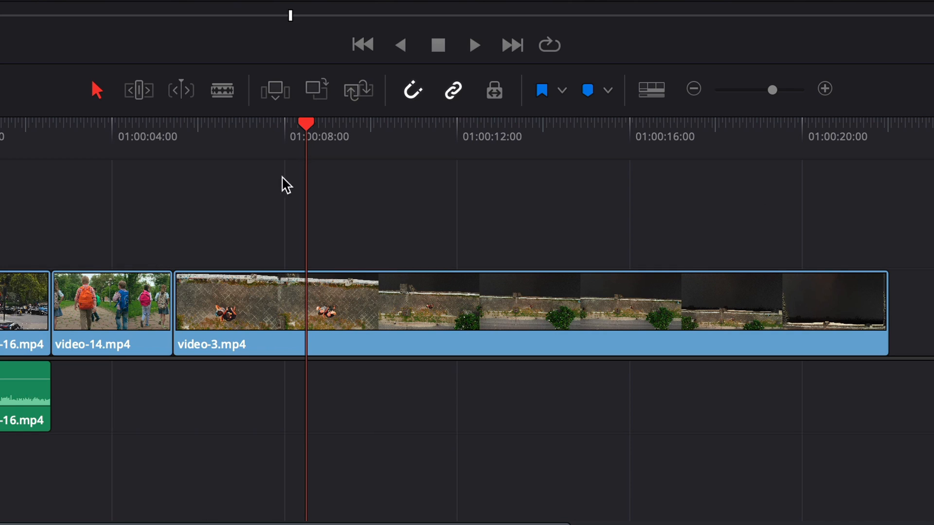
mouse_move(189, 313)
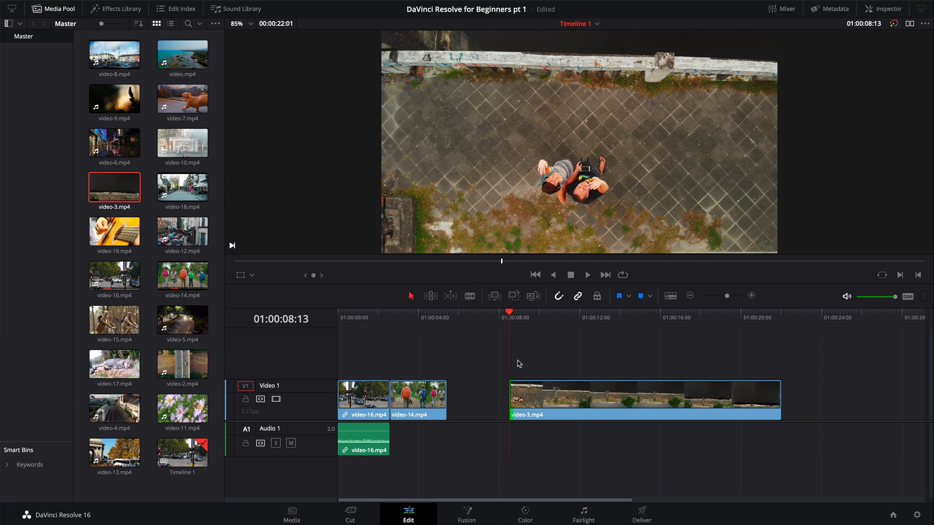
mouse_move(475, 387)
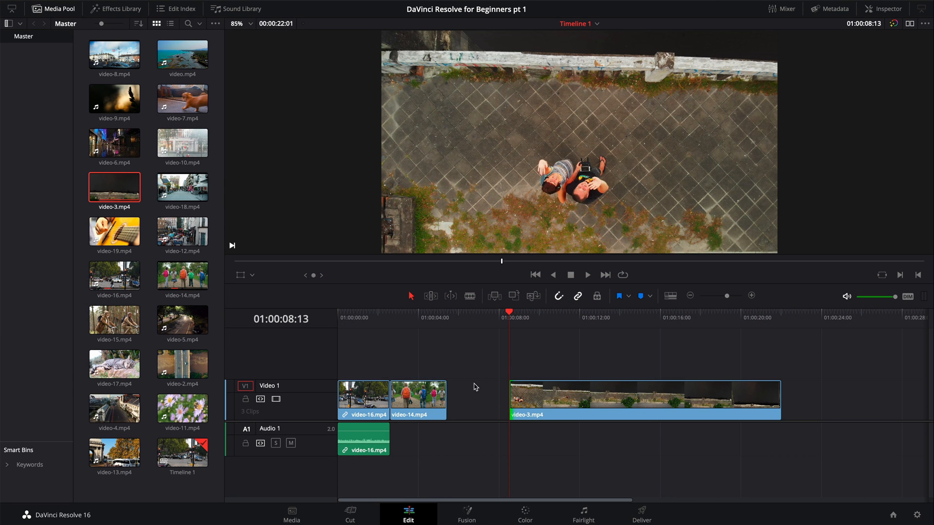
click(643, 396)
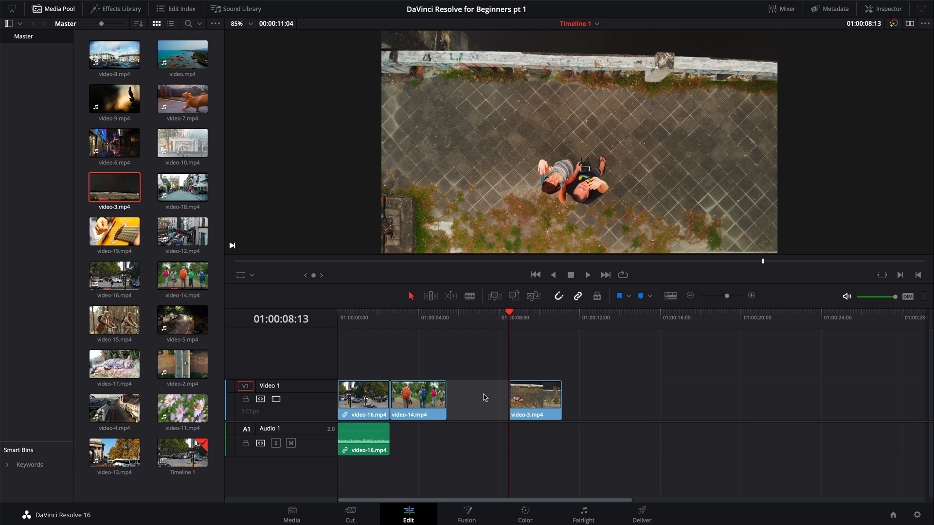
click(183, 231)
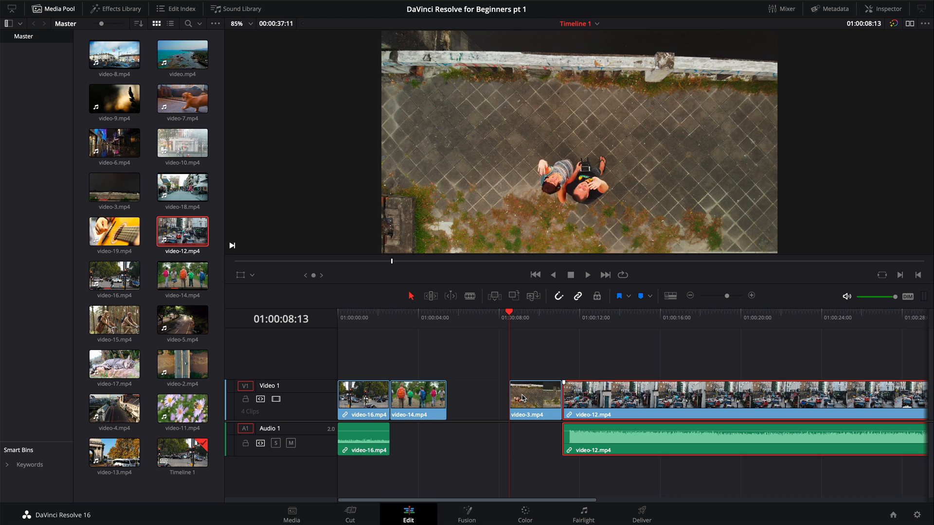
Close the gap before video-3, trim video-12 short, and review playback
click(486, 402)
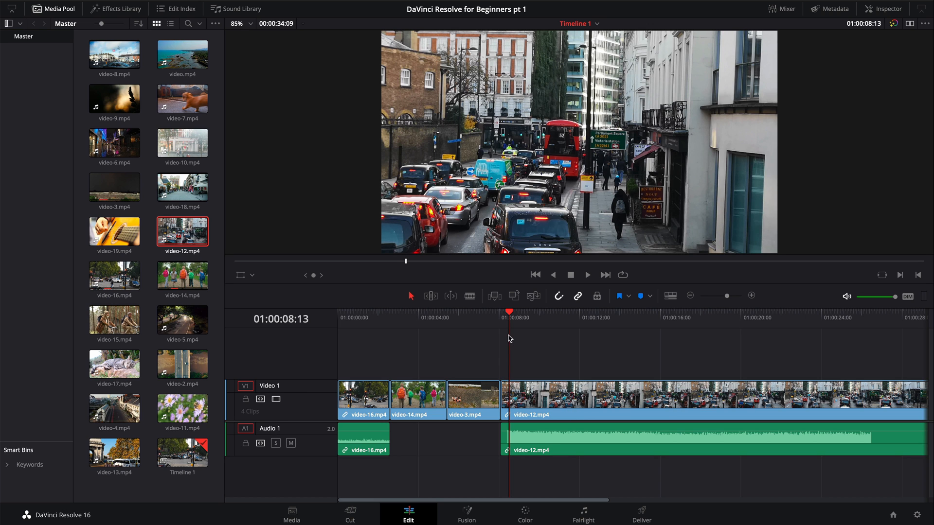
click(599, 312)
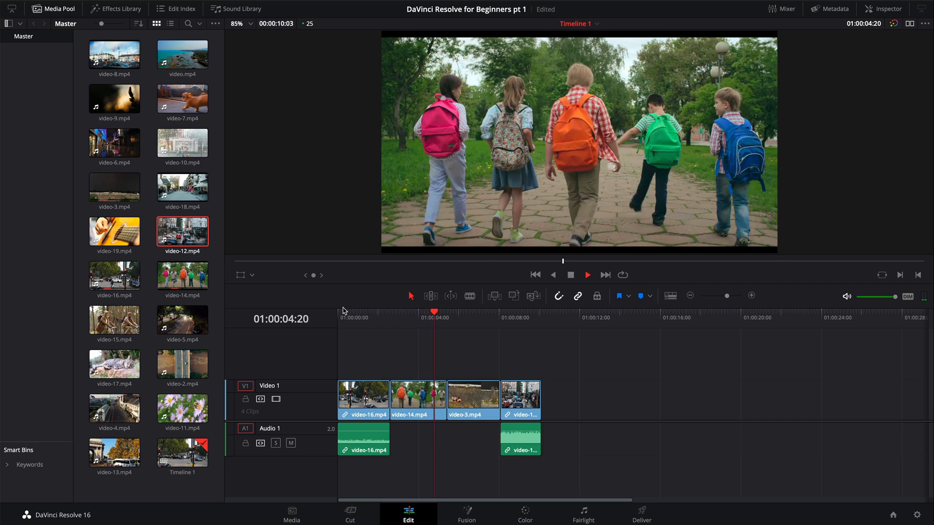
click(474, 311)
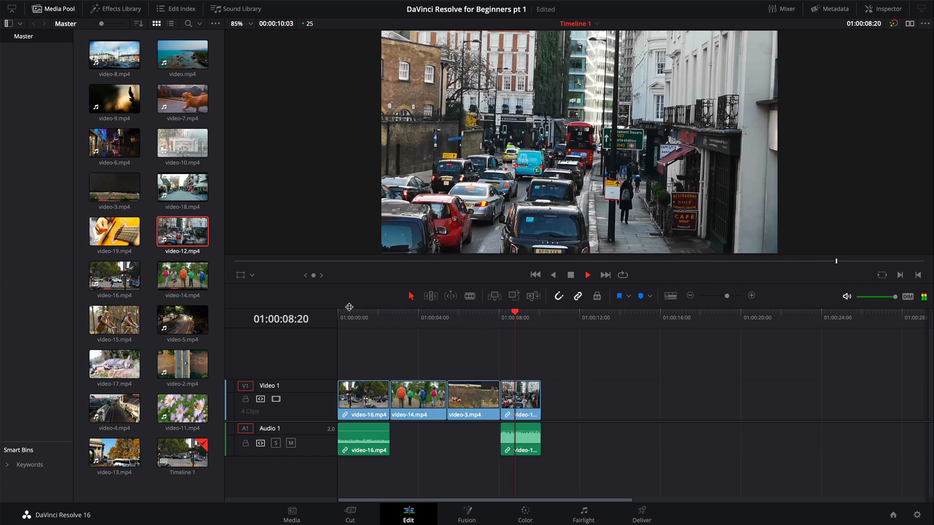
click(358, 318)
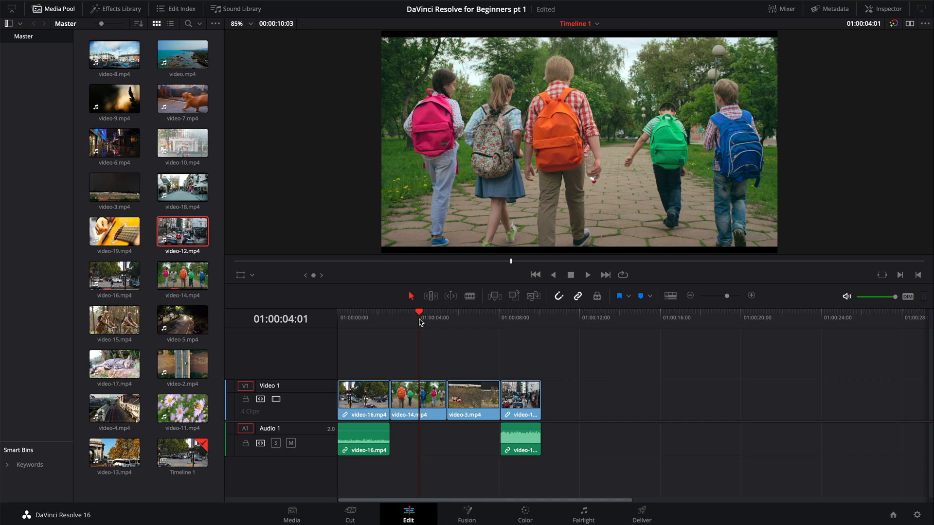
click(114, 321)
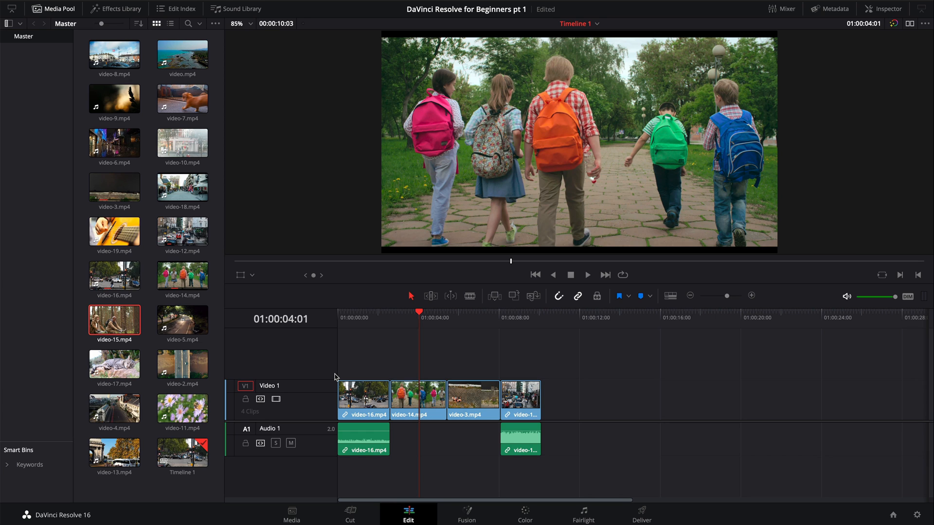
mouse_move(815, 74)
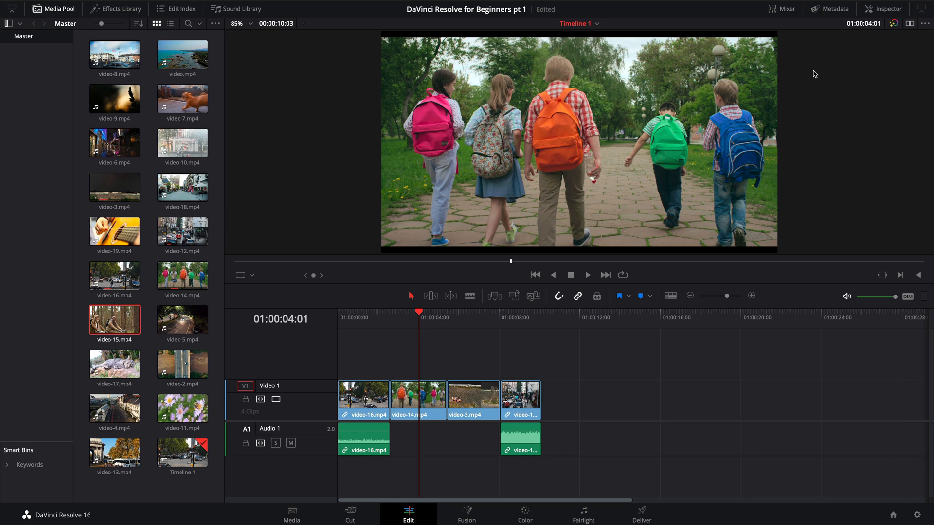
mouse_move(909, 28)
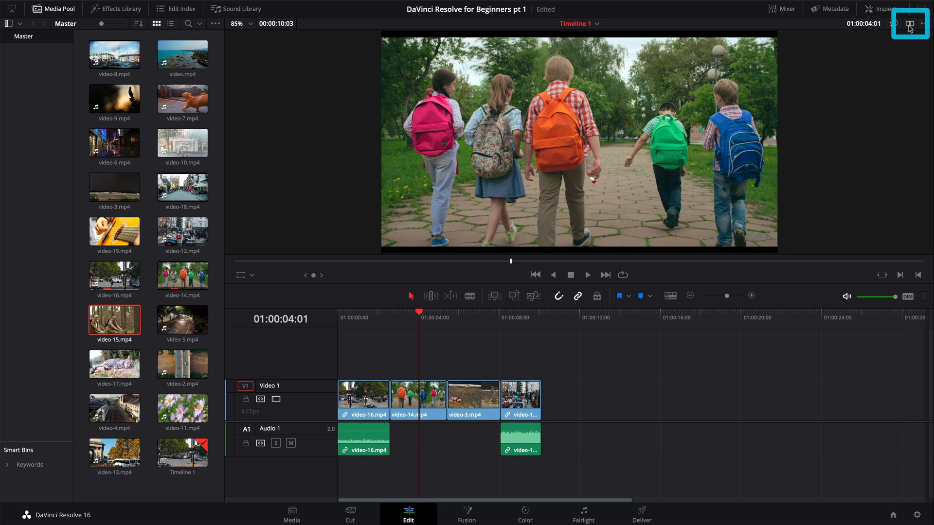
Mark in and out points on video-15.mp4 and append that section to the timeline end
click(910, 23)
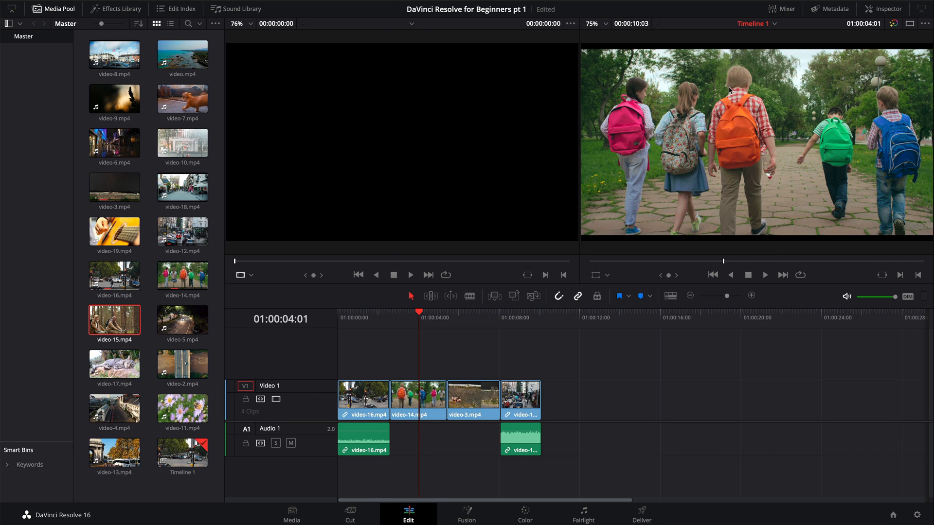
mouse_move(427, 114)
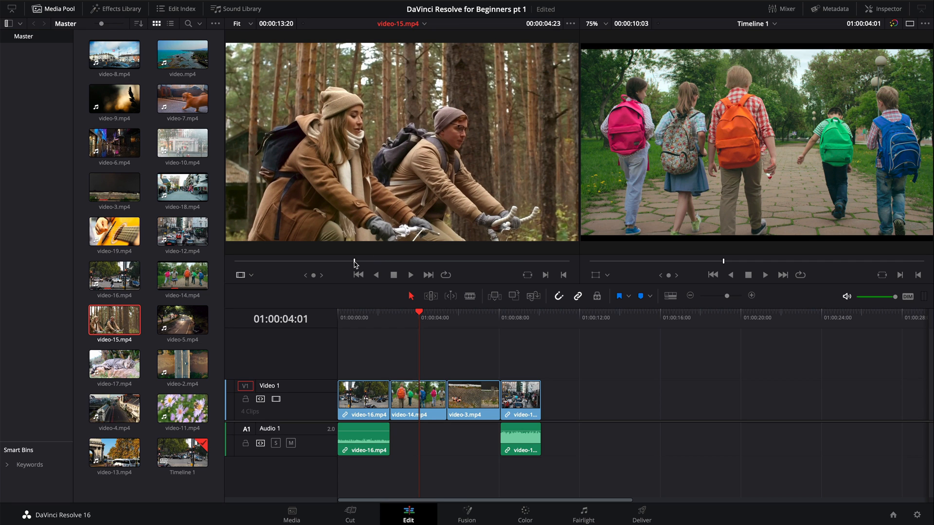
key(i)
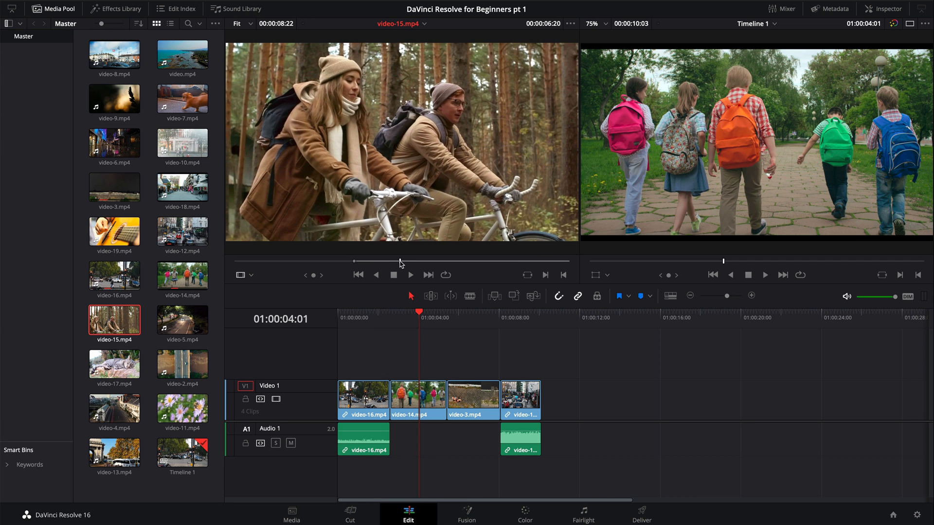
key(o)
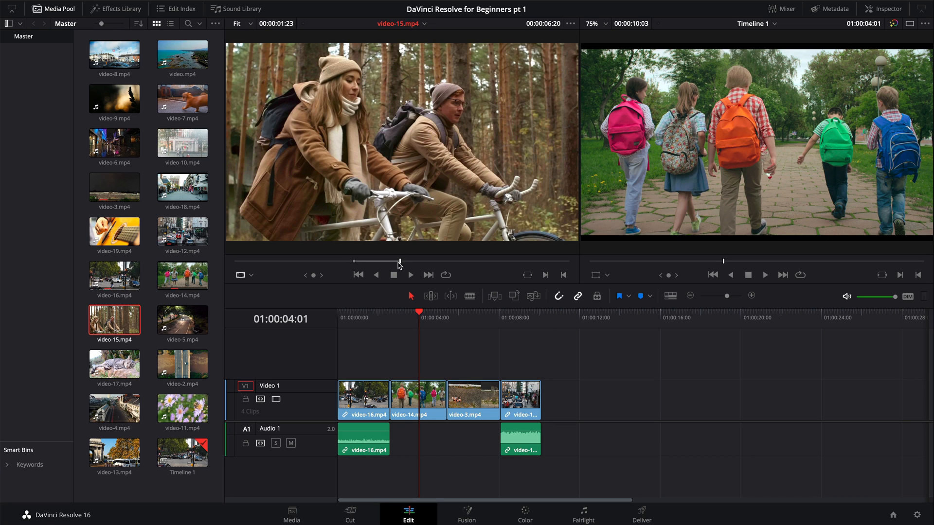
click(410, 274)
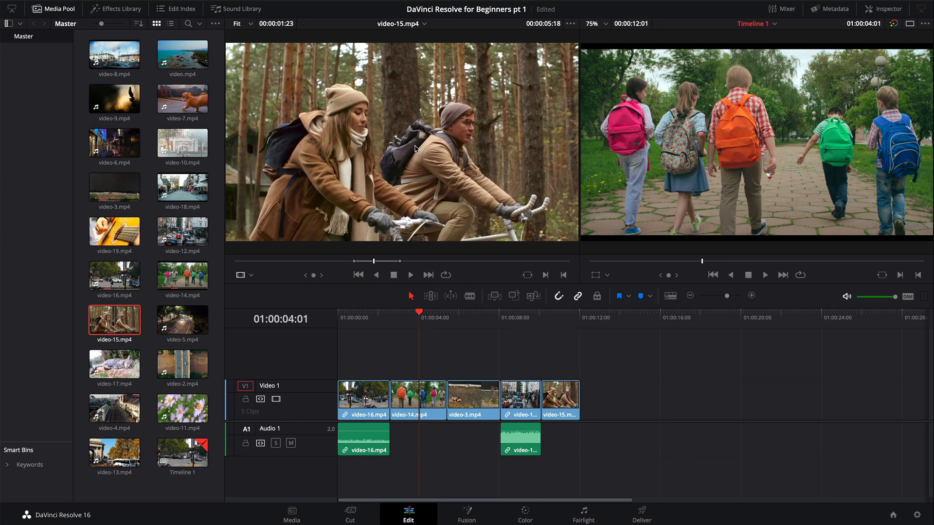
mouse_move(425, 389)
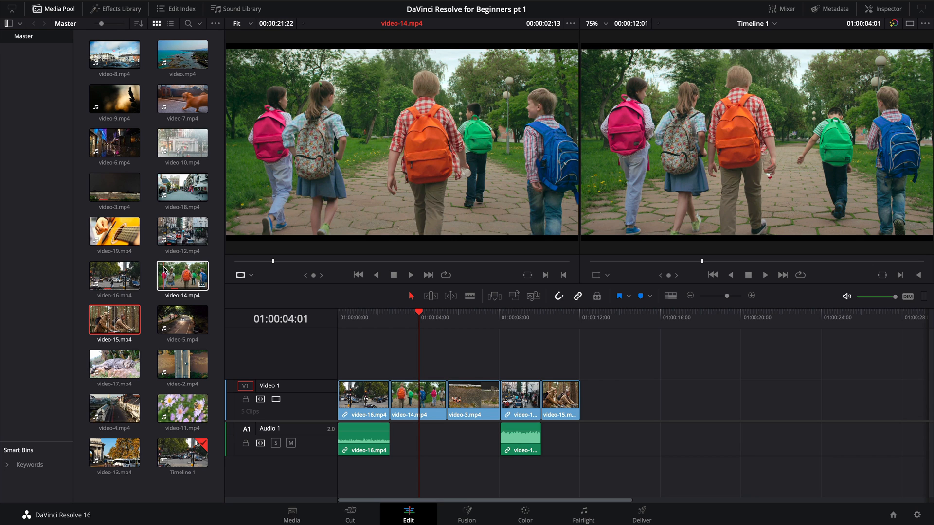
click(466, 318)
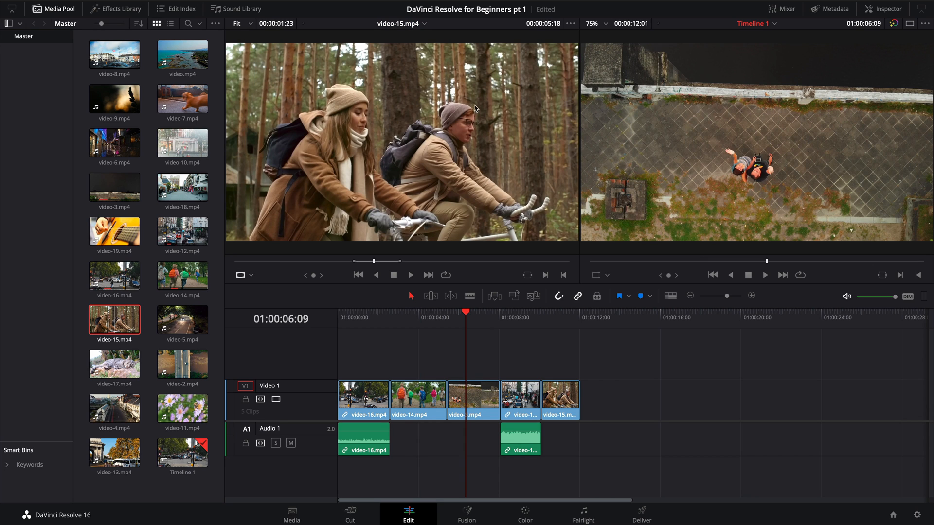
mouse_move(430, 137)
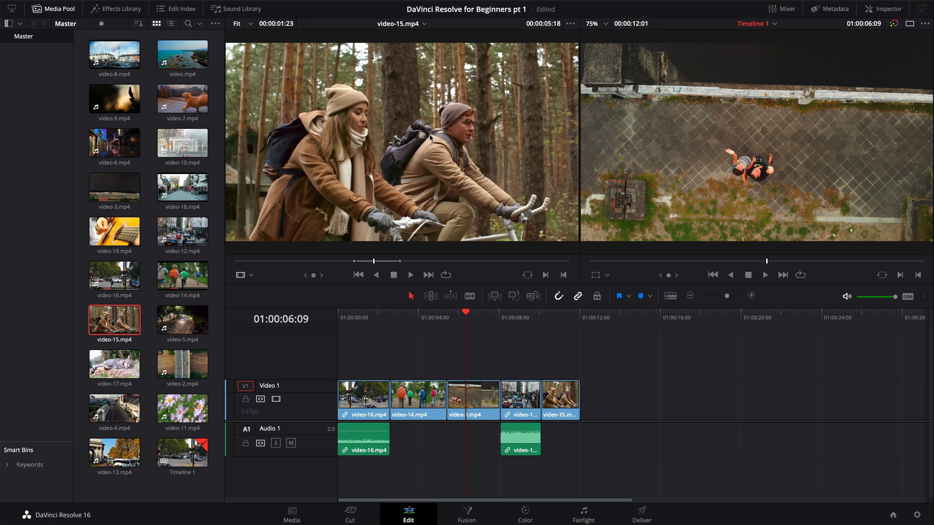
mouse_move(877, 35)
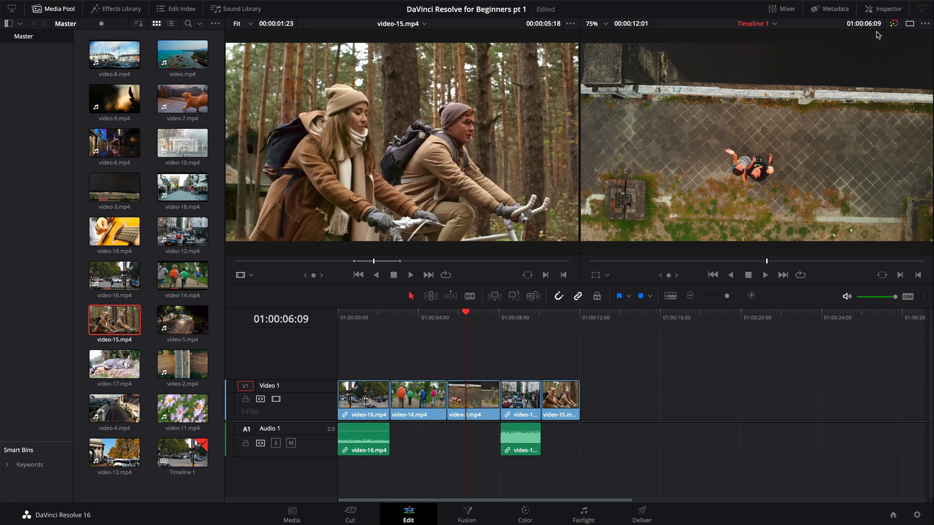
Switch to a single large timeline viewer and play back from around three seconds
click(909, 24)
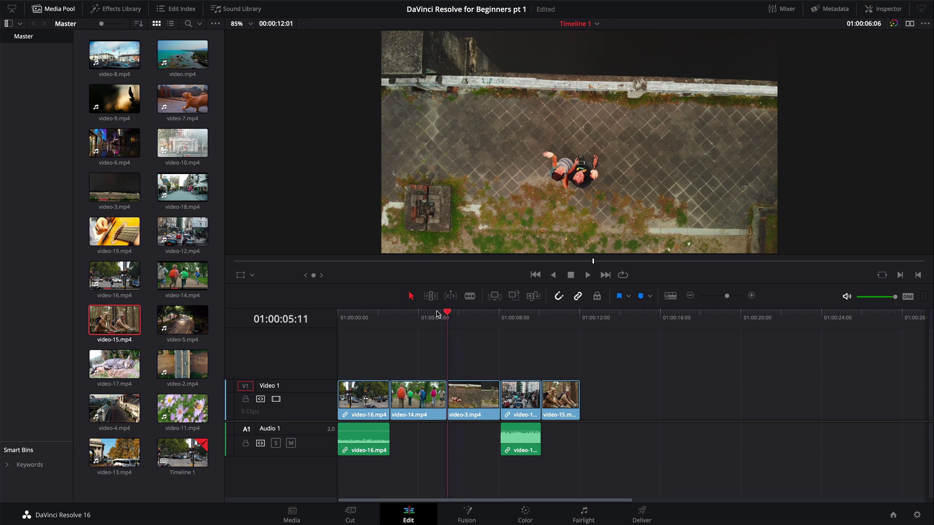
click(401, 311)
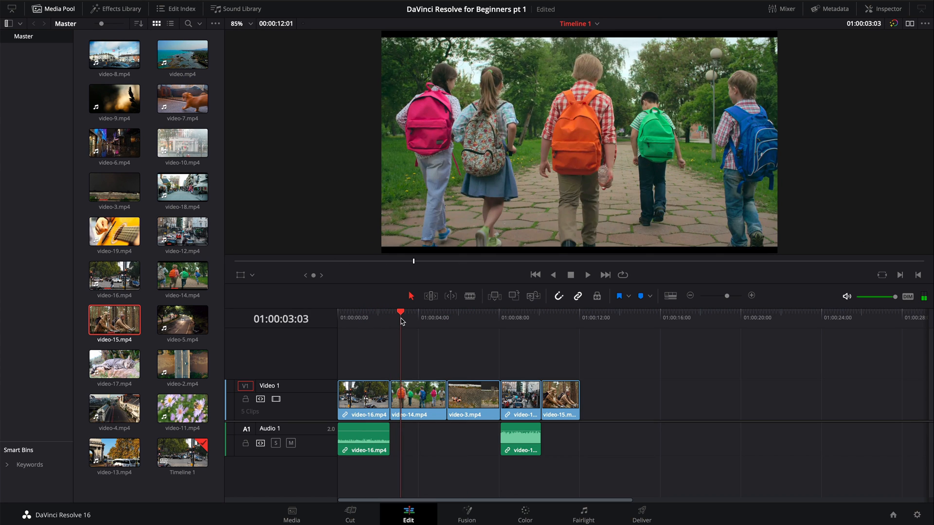
click(531, 312)
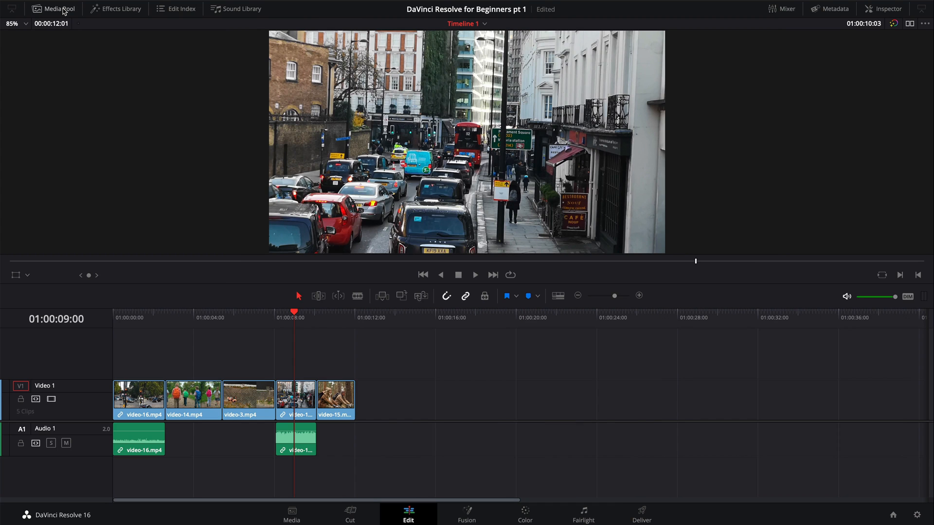
Browse the Video Transitions list in the Effects Library
click(115, 8)
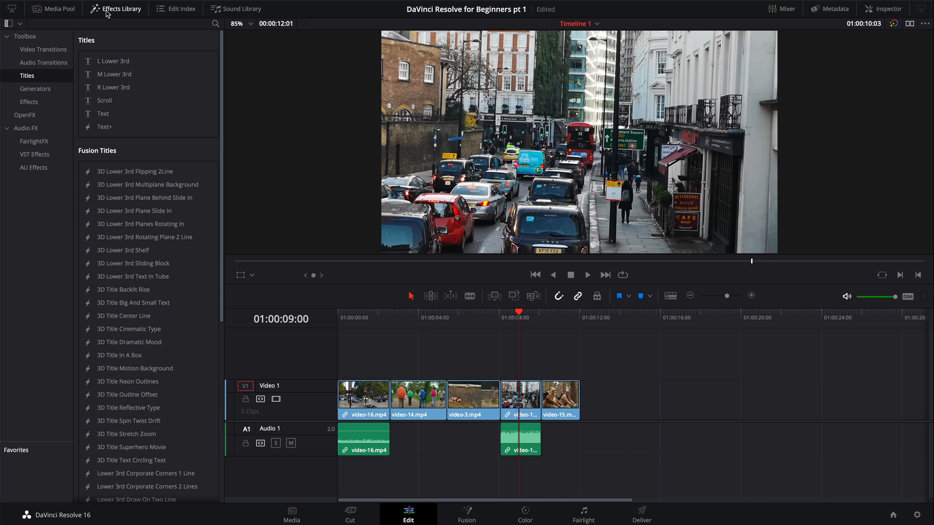
click(42, 49)
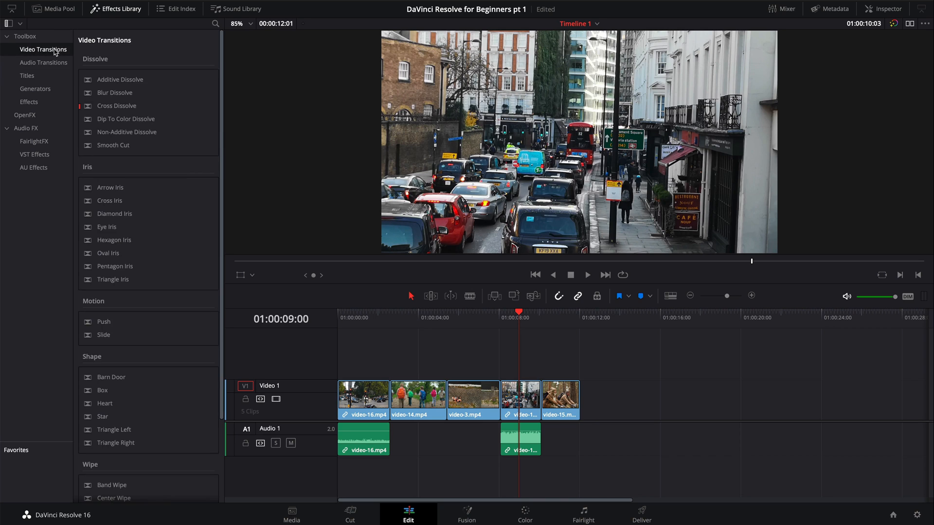
scroll(down, 3)
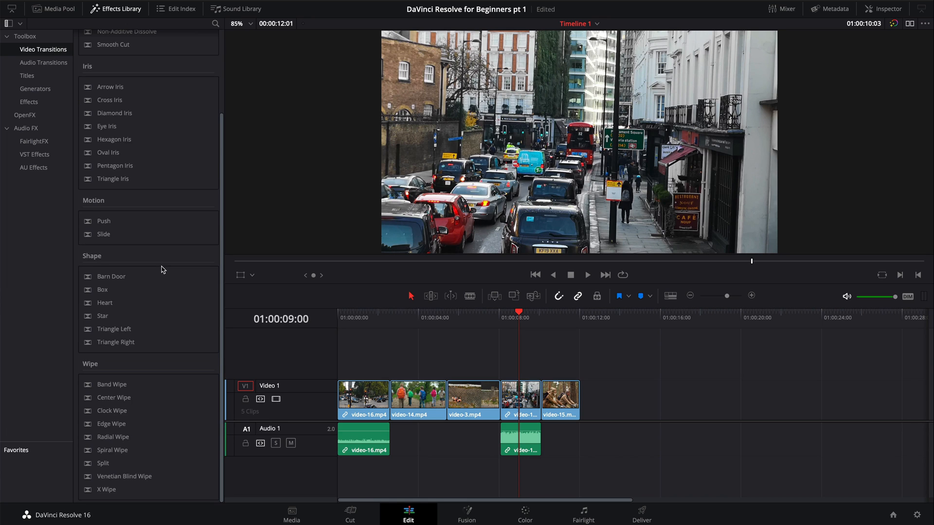
scroll(up, 3)
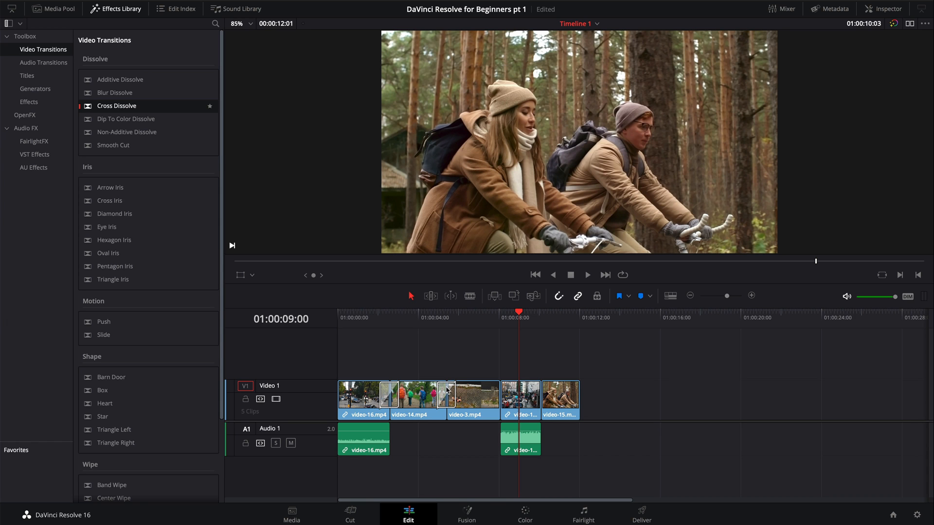
Add a transition at the cut after video-3.mp4 and a Hexagon Iris before video-15.mp4
click(353, 313)
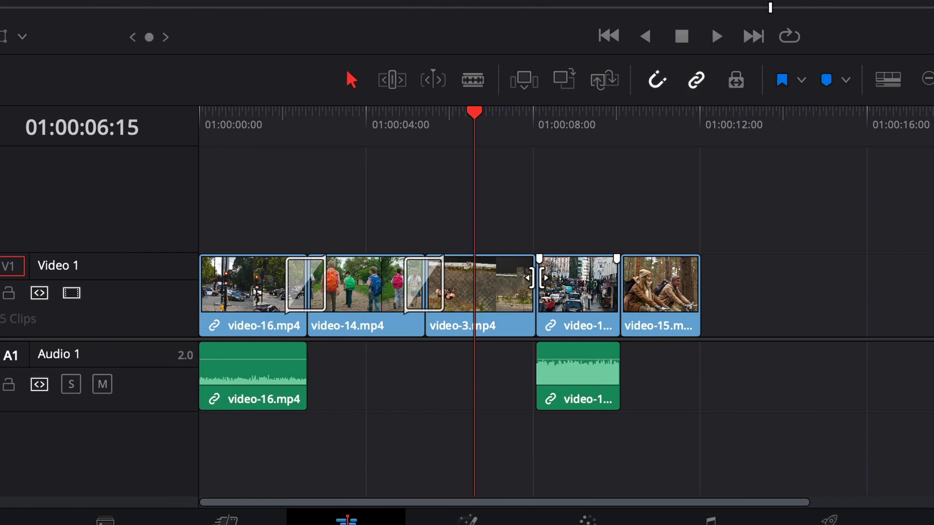
right_click(533, 277)
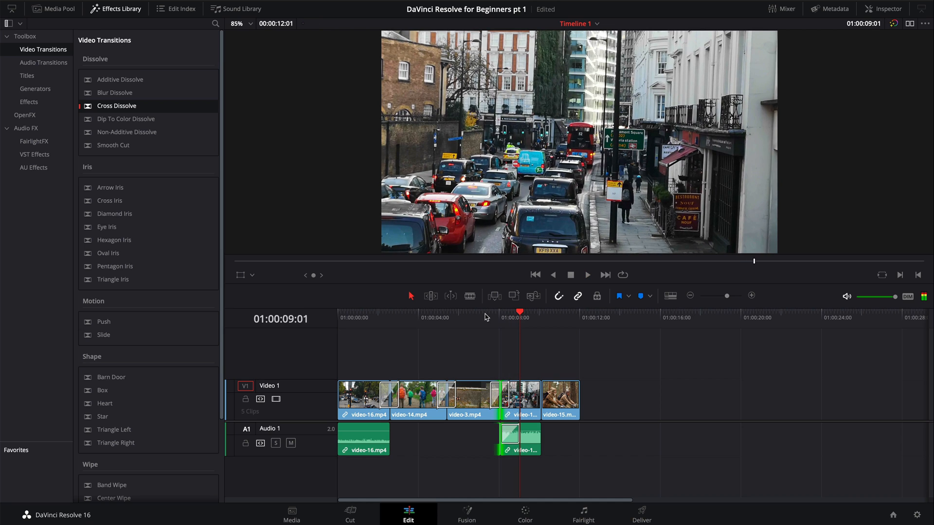
mouse_move(152, 270)
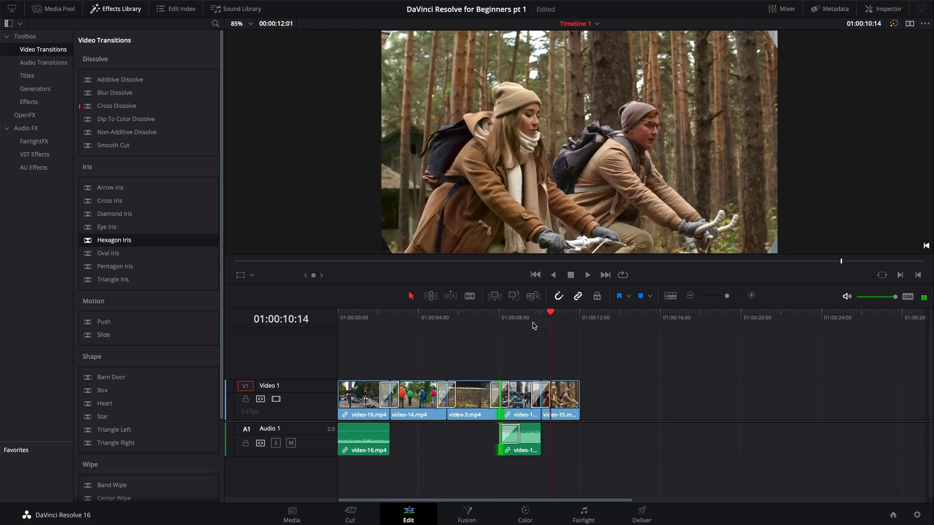
click(521, 318)
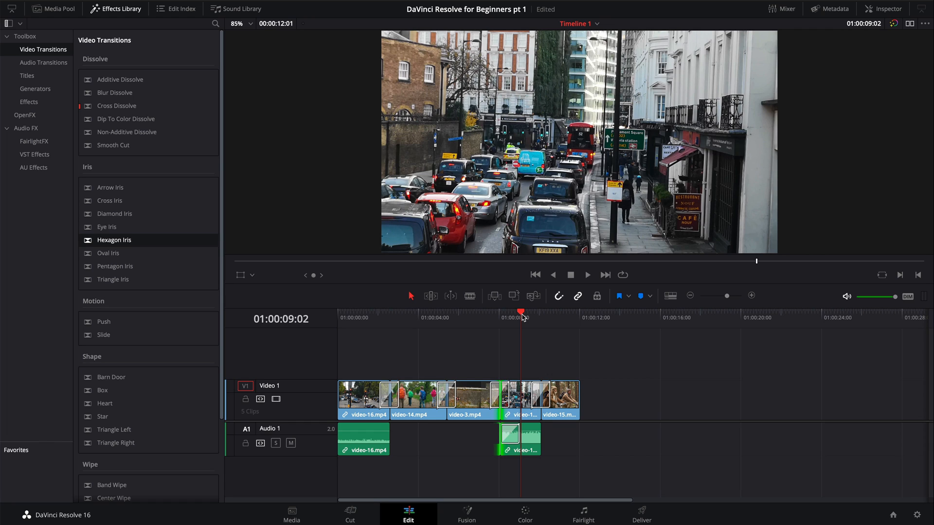
mouse_move(549, 315)
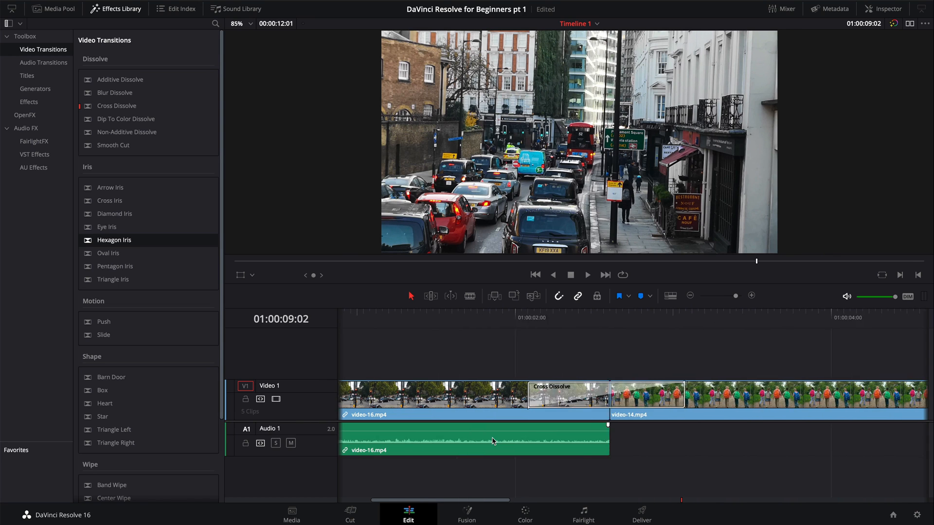
scroll(left, 3)
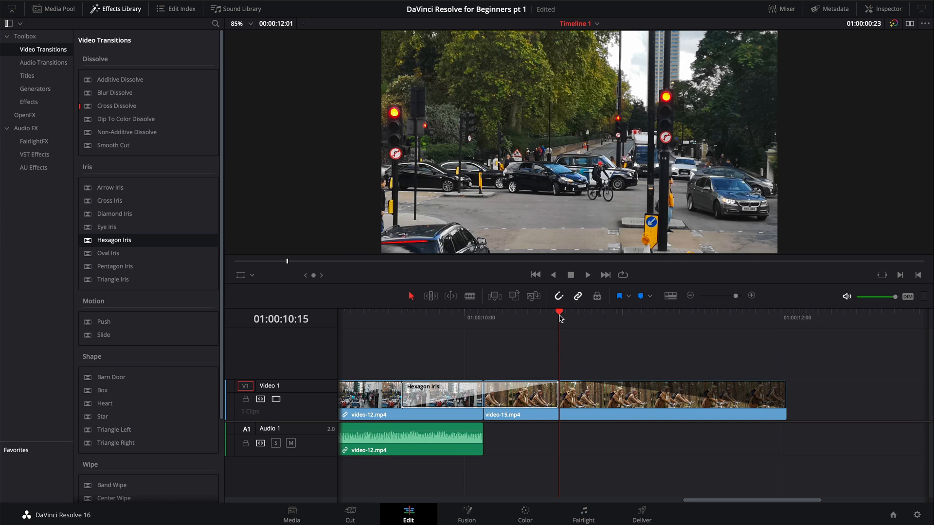
click(587, 274)
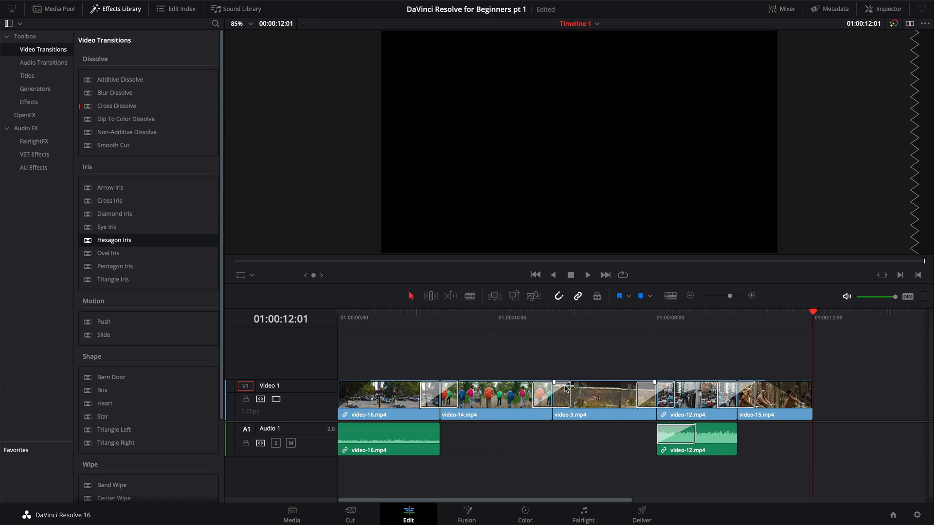
mouse_move(44, 83)
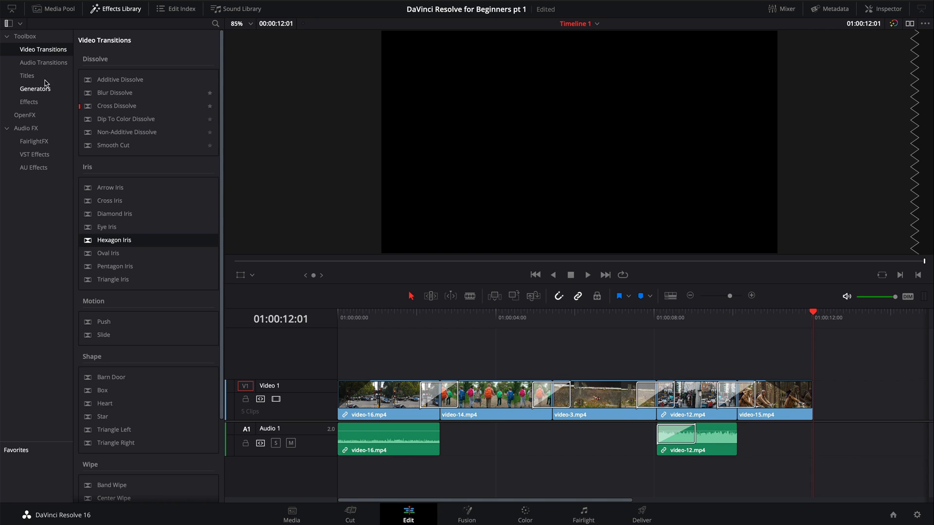
Place the basic Text title on Video 2 above the first clips, with the playhead over it
click(27, 76)
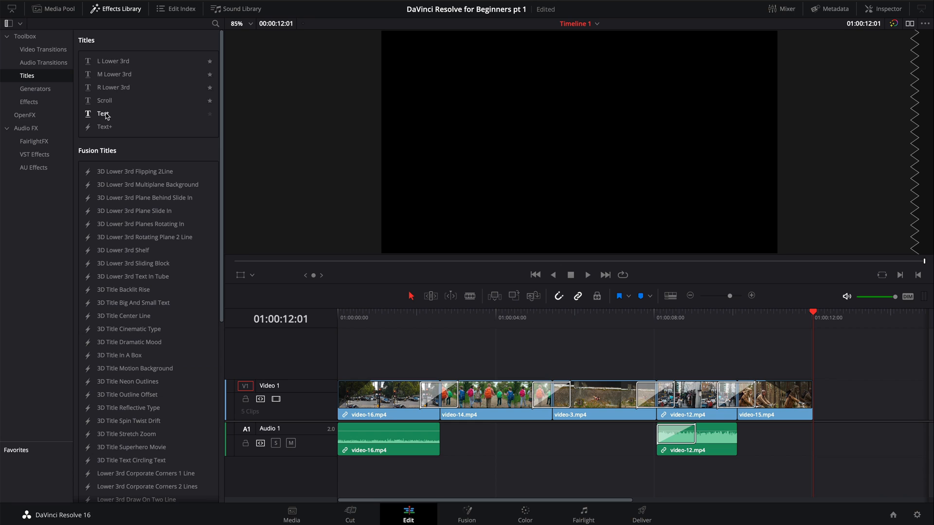
click(209, 114)
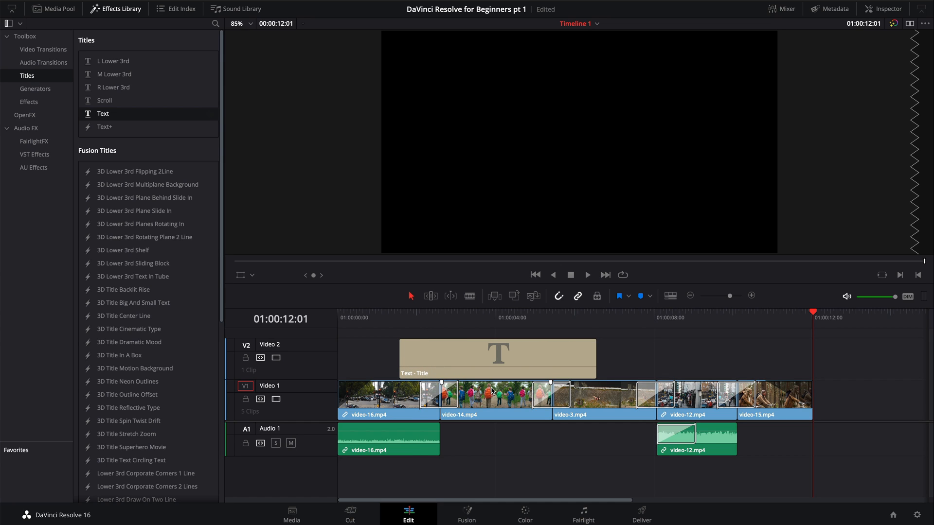
mouse_move(473, 338)
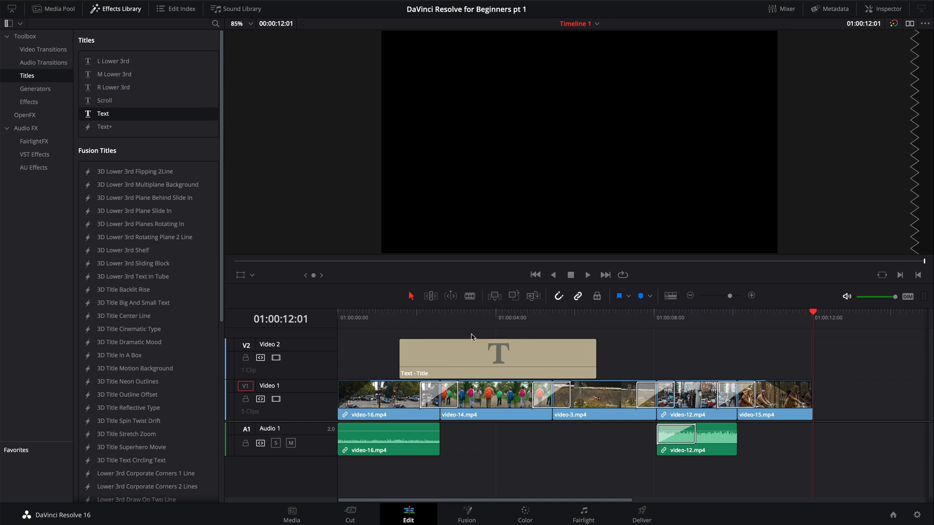
click(497, 357)
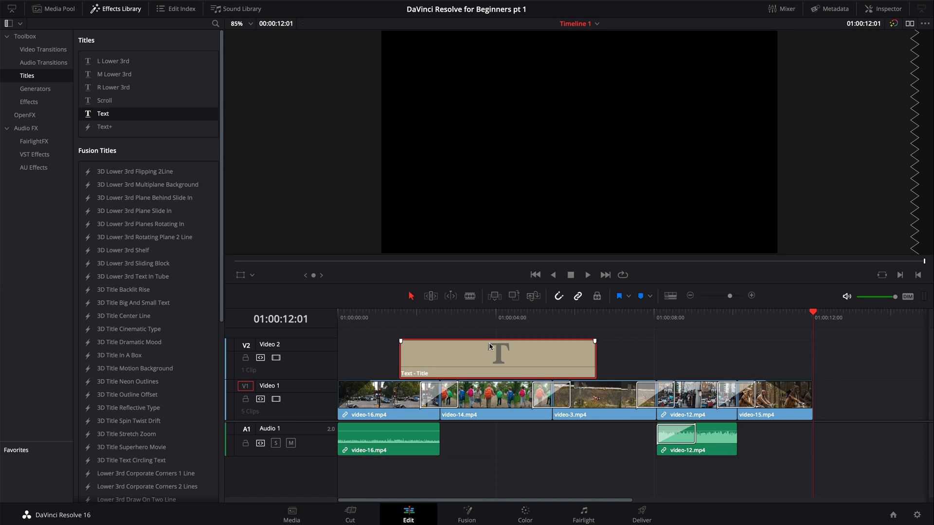
click(469, 317)
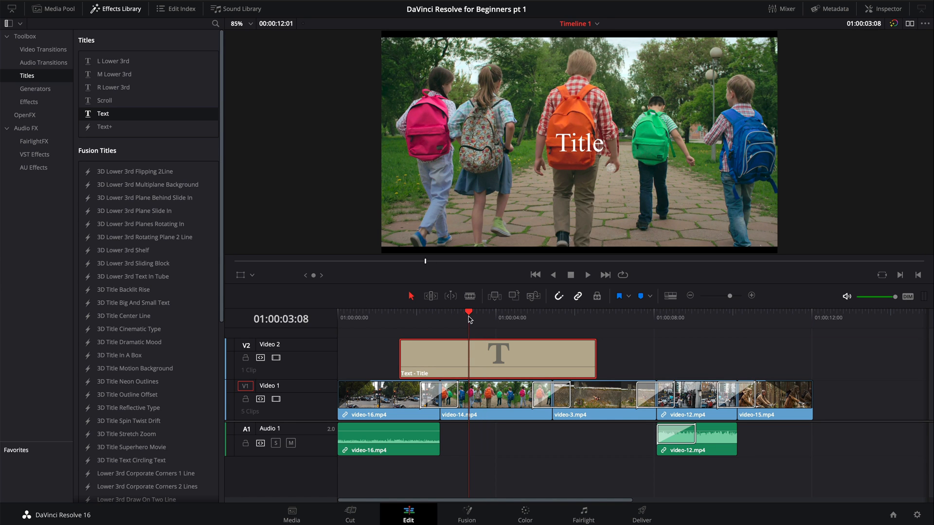
click(503, 356)
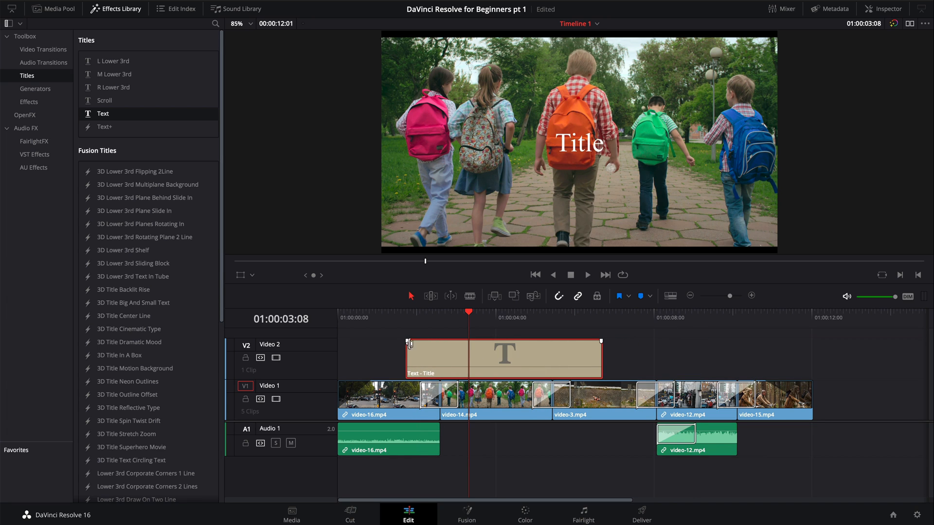
click(521, 357)
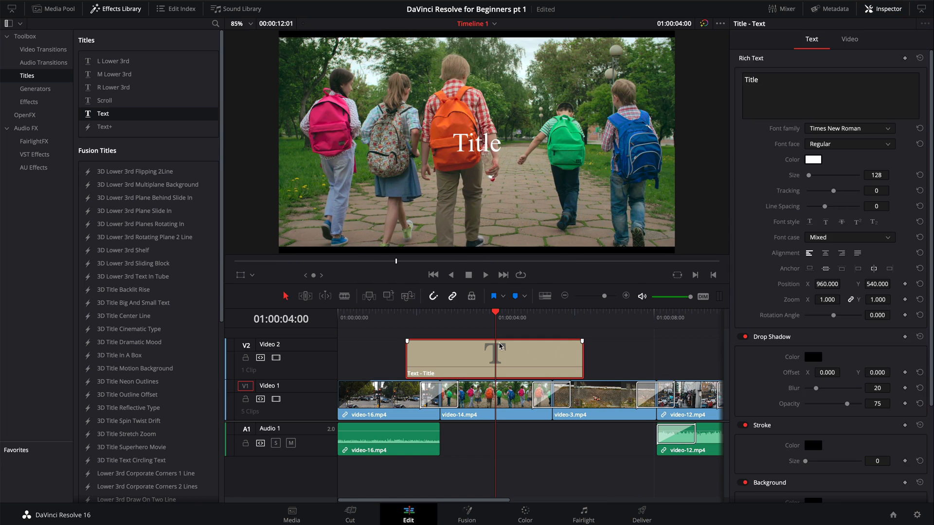
mouse_move(548, 338)
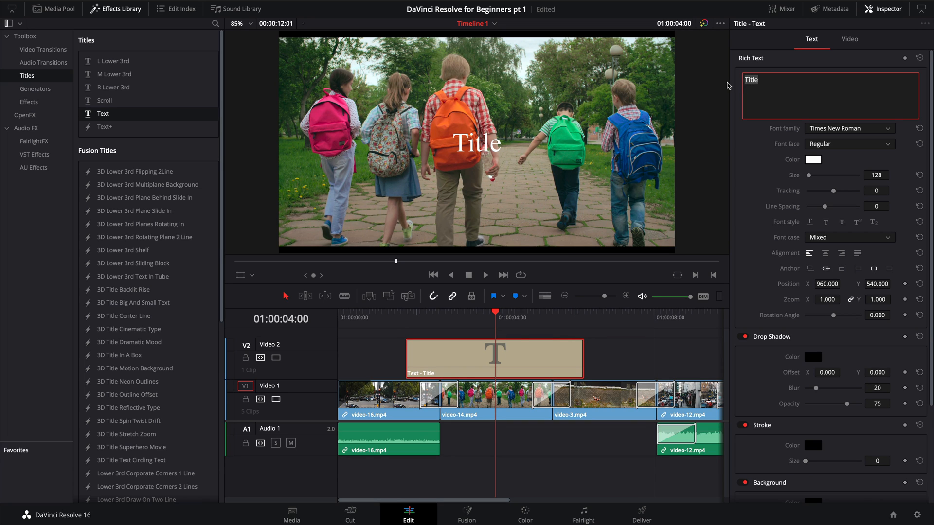
Replace the title's Rich Text with 'MadTech Loves DaVinci'
text(Mad)
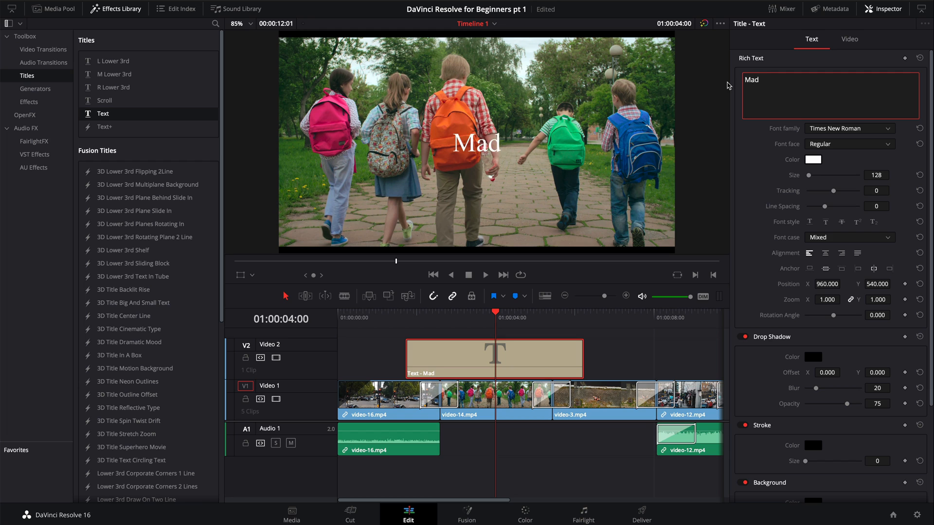
text(Tech)
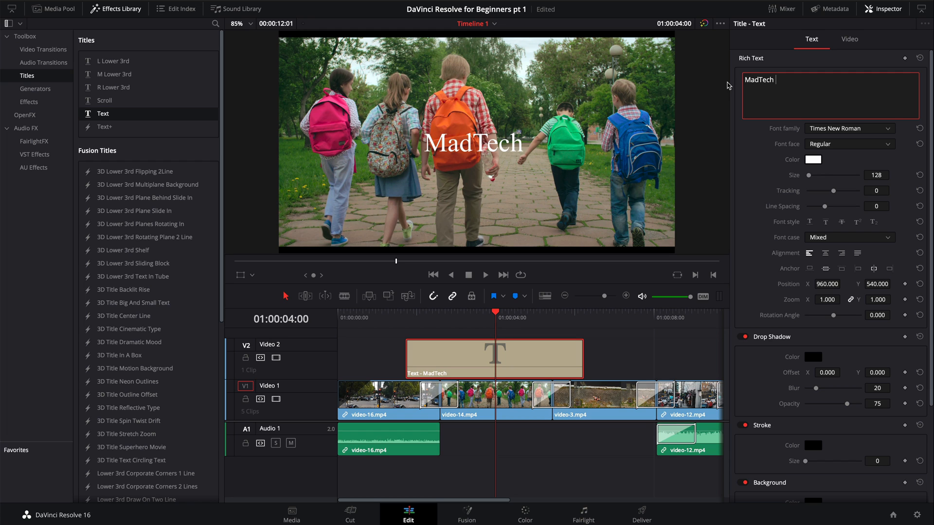
text(Loves Da)
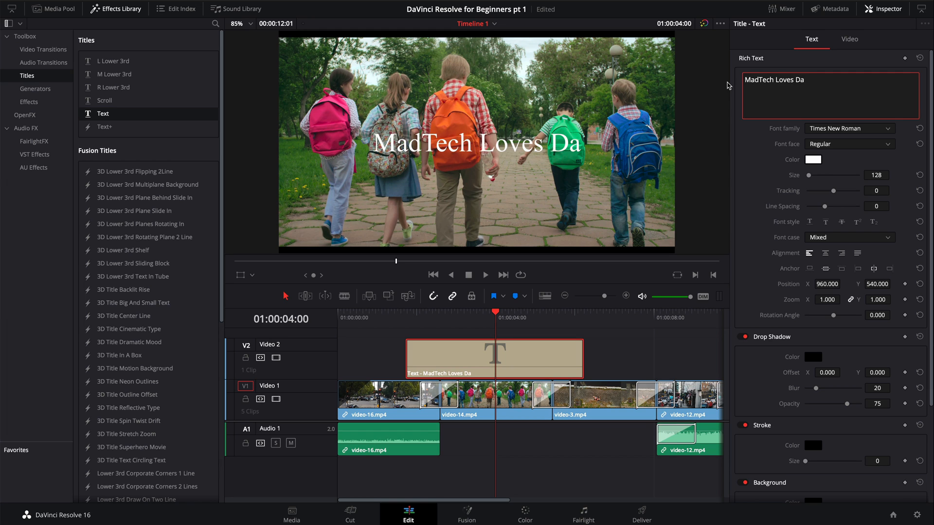
text(Vinci)
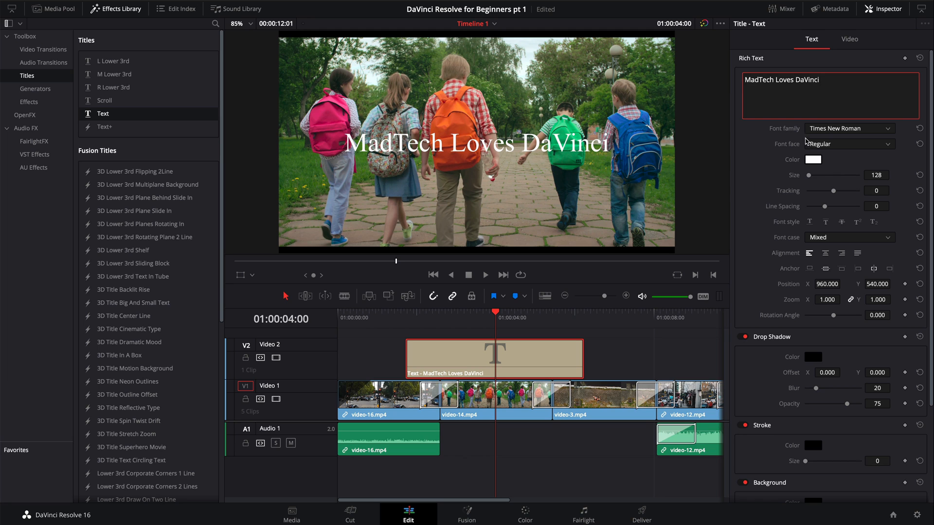
mouse_move(862, 137)
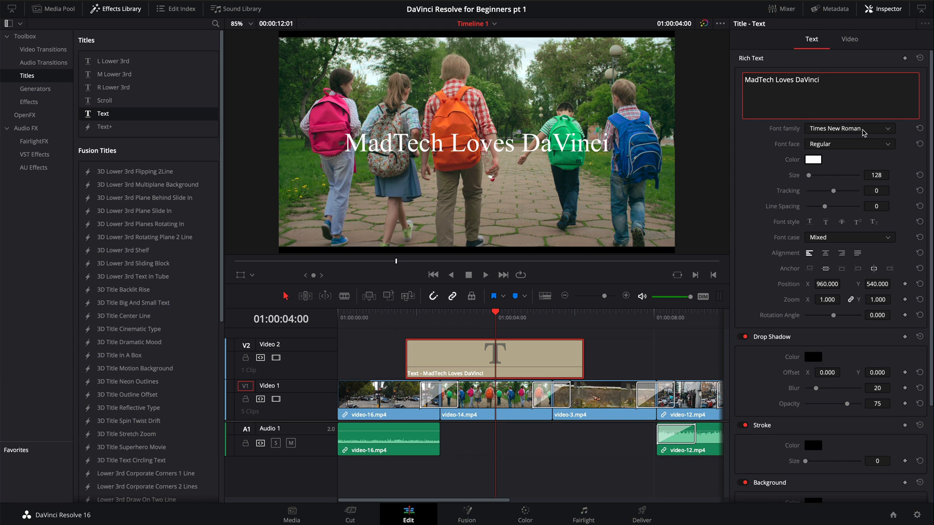
Set the title font to Impact and its size to 191
click(849, 128)
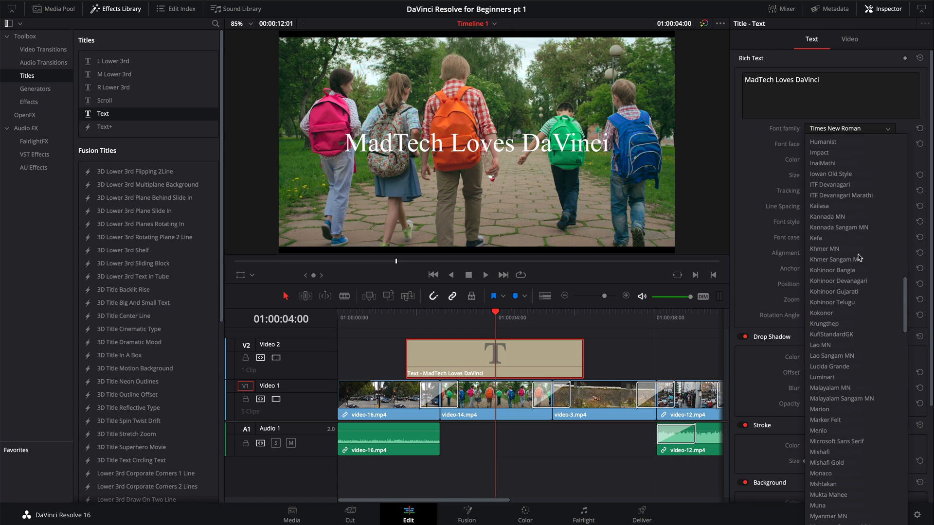
scroll(up, 3)
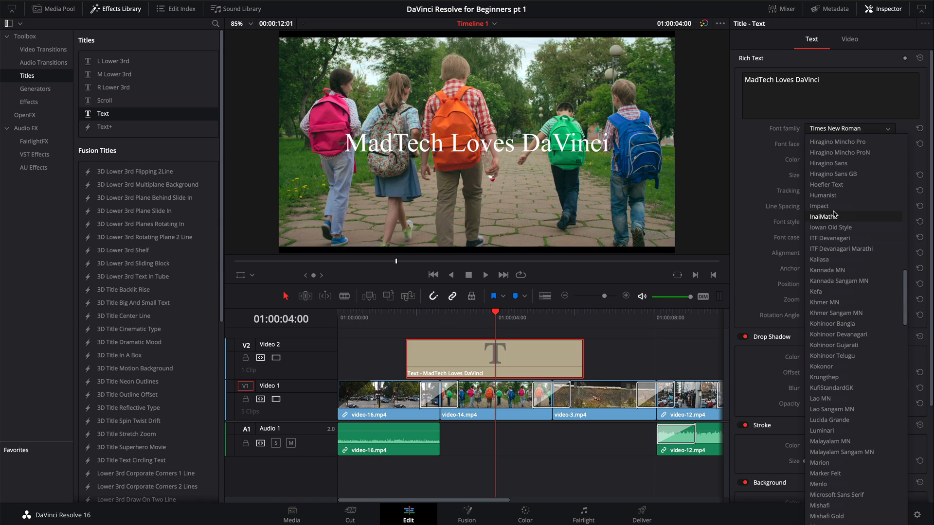
click(818, 206)
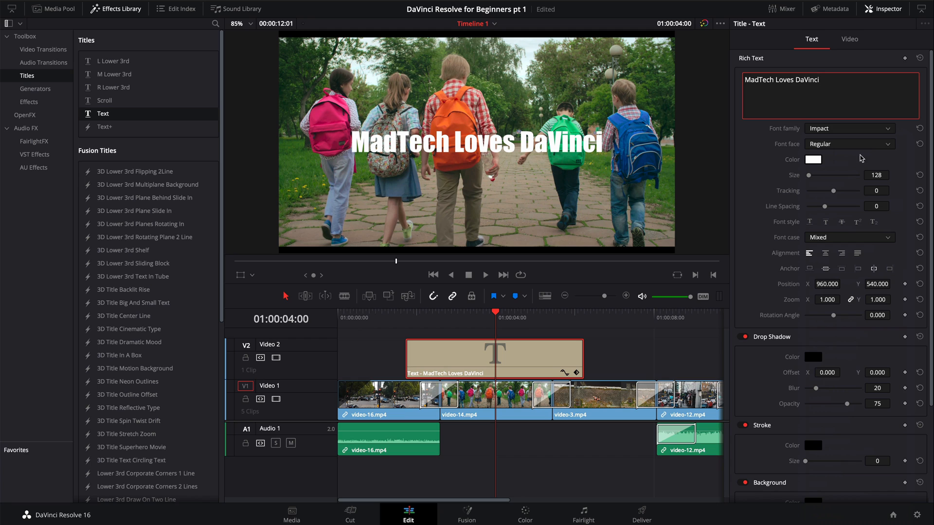
mouse_move(838, 175)
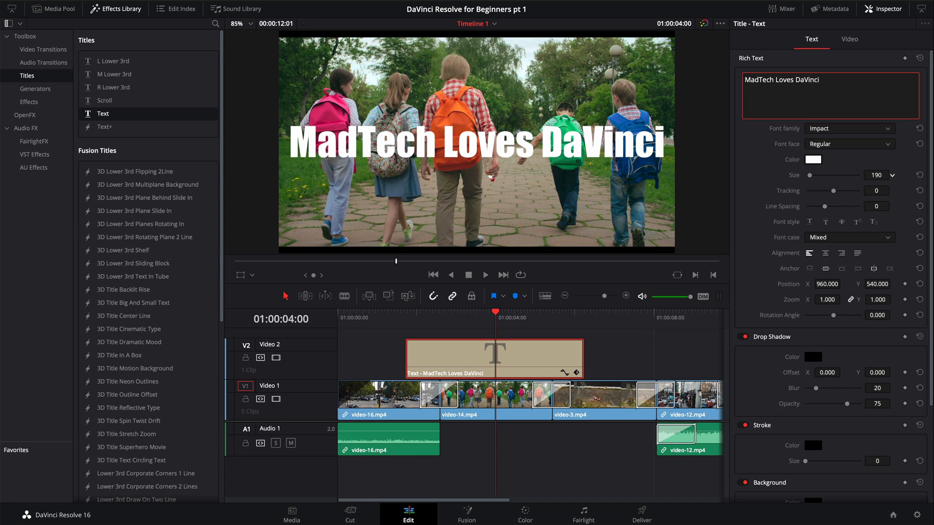
click(889, 172)
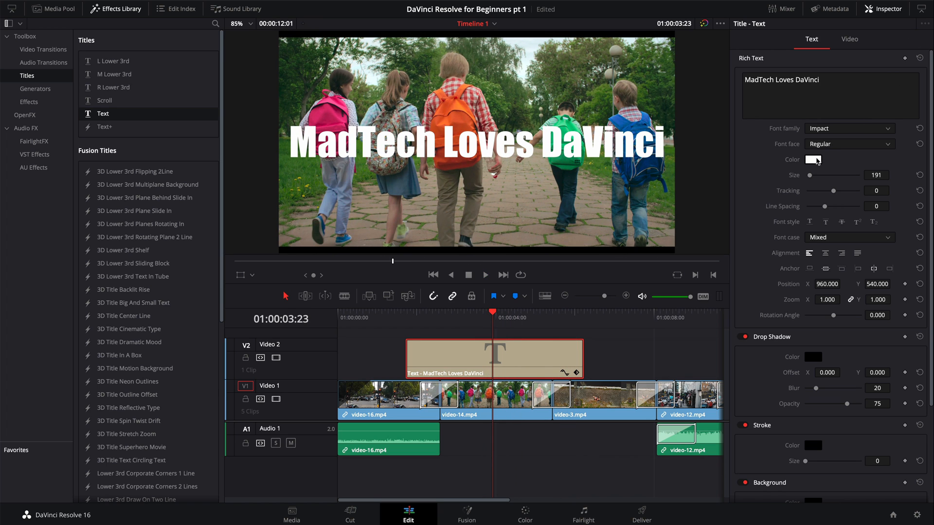
Pick a pale blue for the title text colour and return to the 4-second point
click(813, 159)
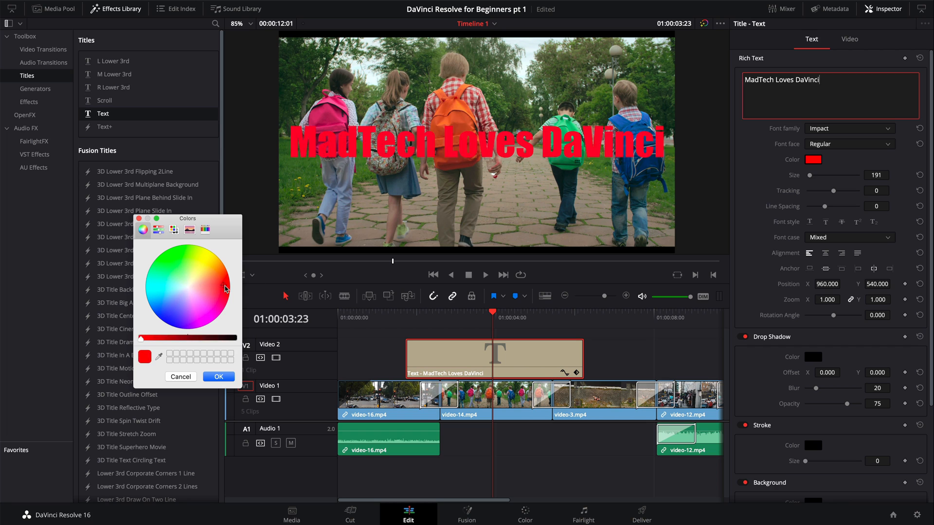
click(207, 258)
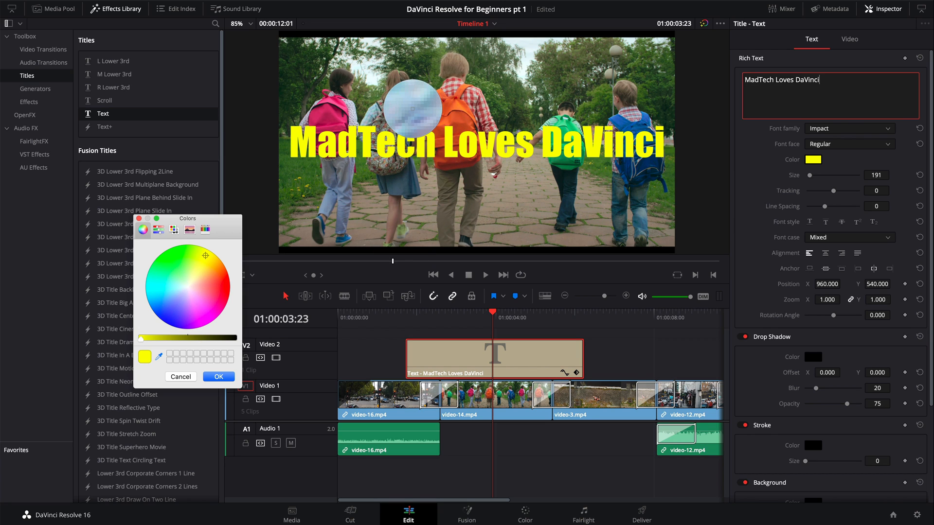
click(178, 292)
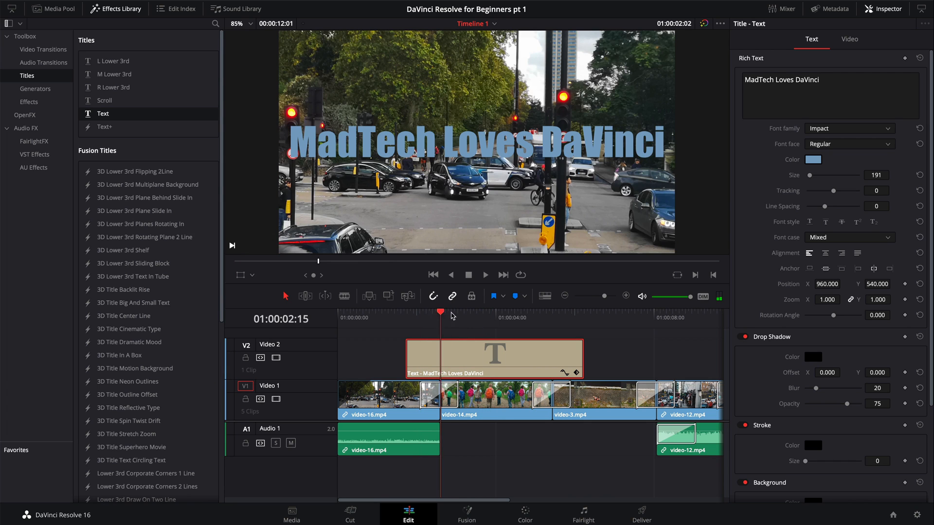
click(559, 311)
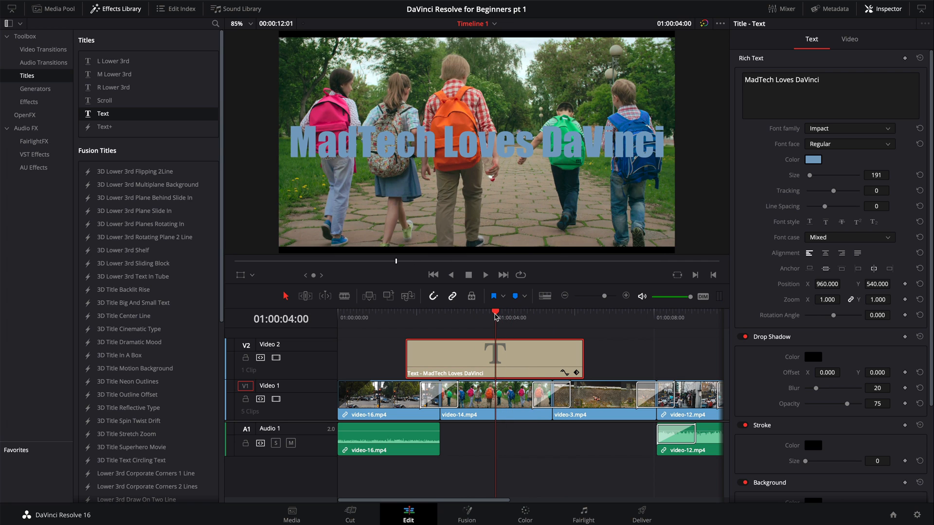
Disable the title's drop shadow and give it a black stroke of size 3
scroll(down, 3)
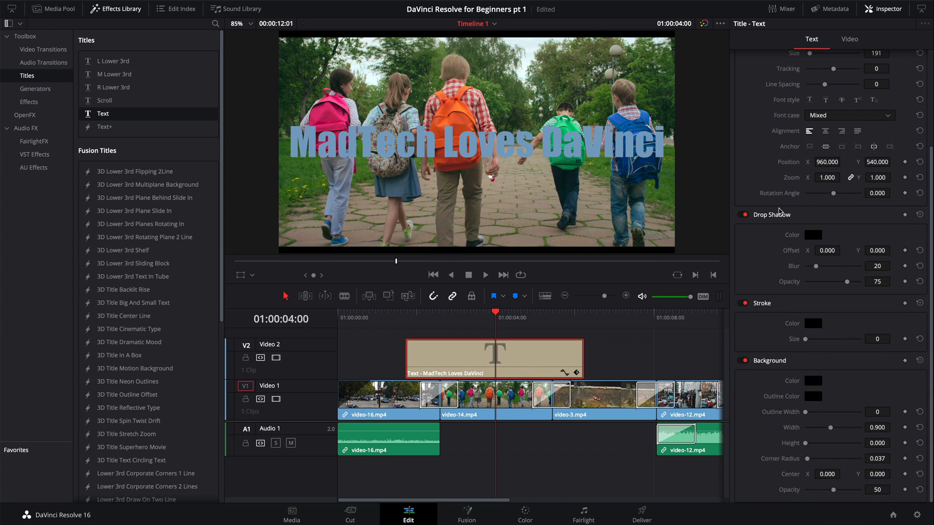
click(843, 250)
text(-21.000)
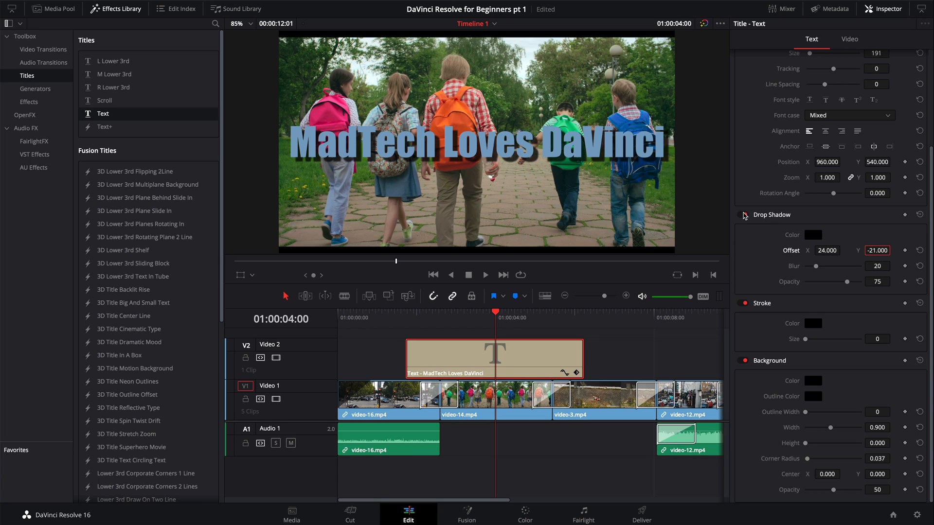
click(743, 215)
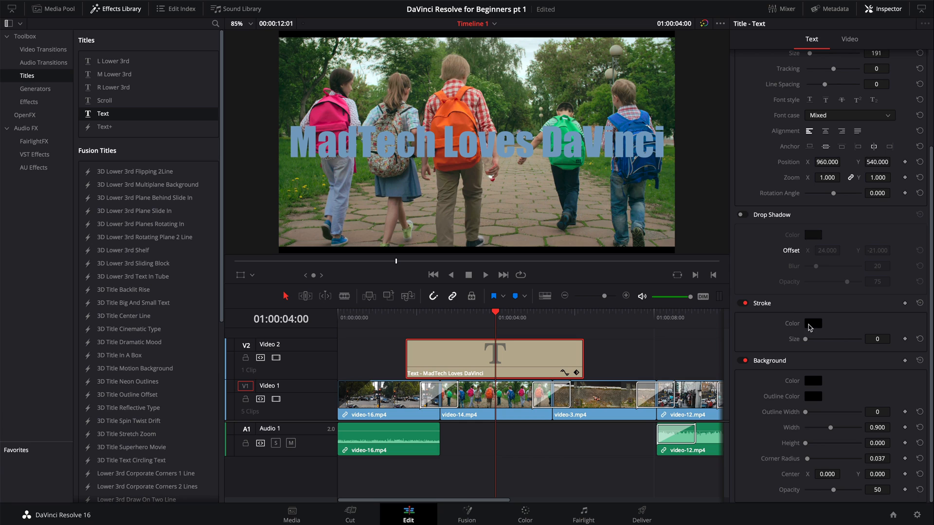
mouse_move(808, 327)
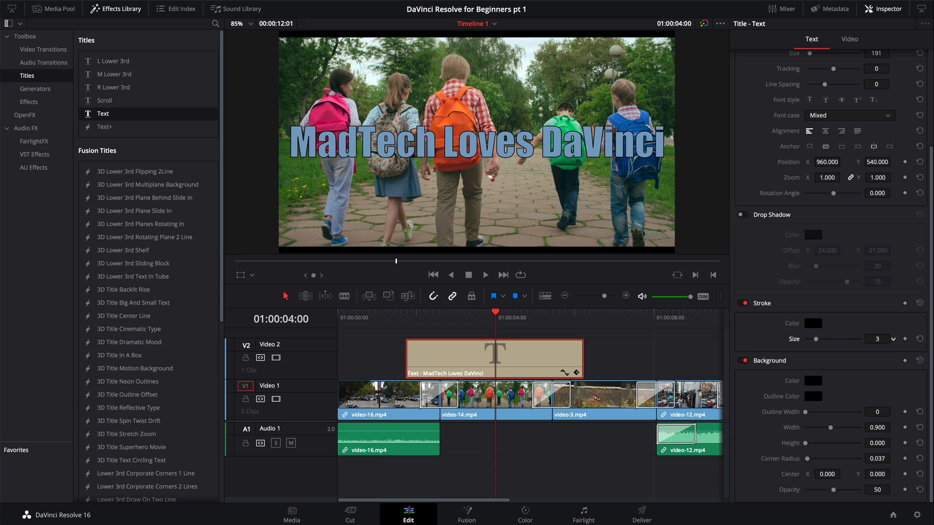
click(812, 323)
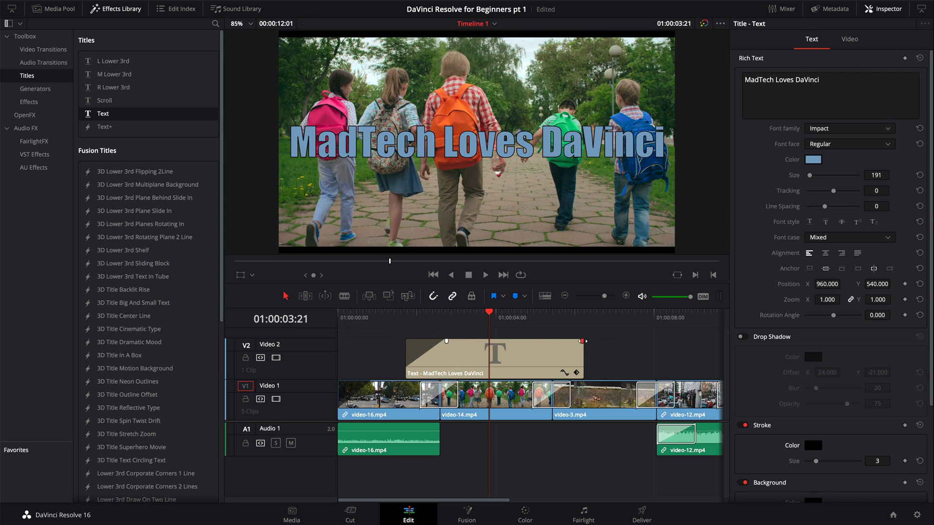
Fade the title clip in and out, and close the Inspector
click(392, 314)
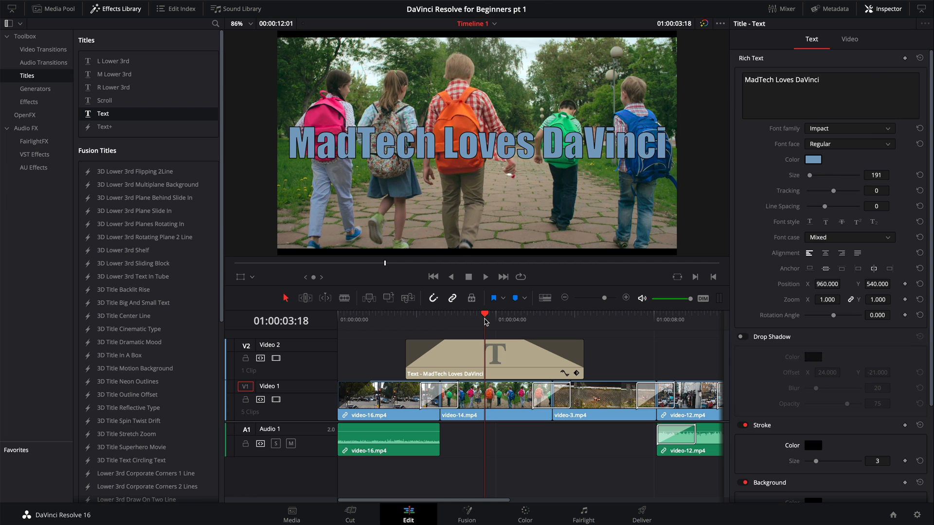
click(505, 314)
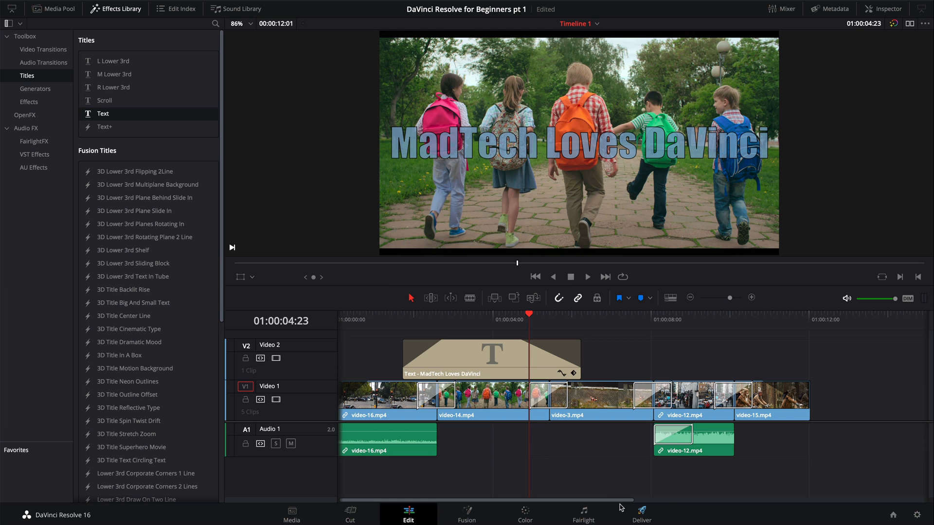
On the Deliver page, set the render filename to 'DaVinci Beg 1'
click(641, 513)
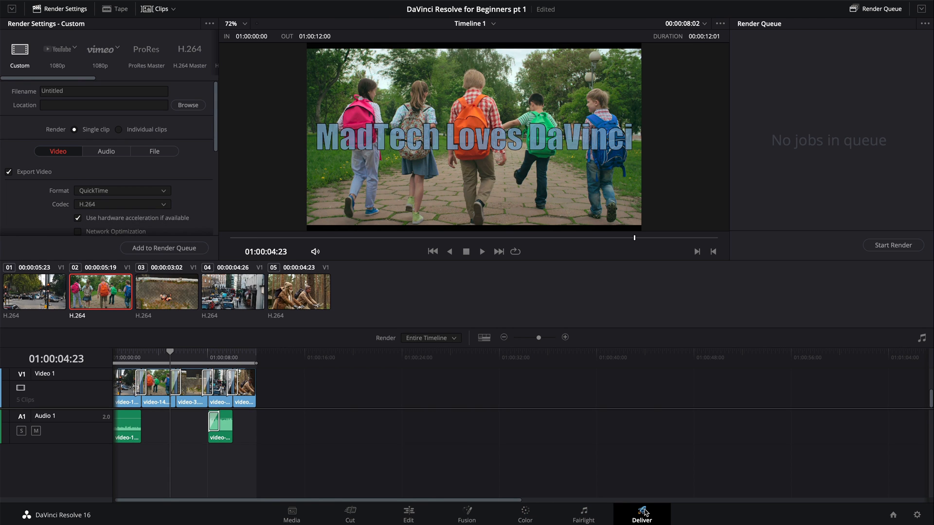
click(432, 251)
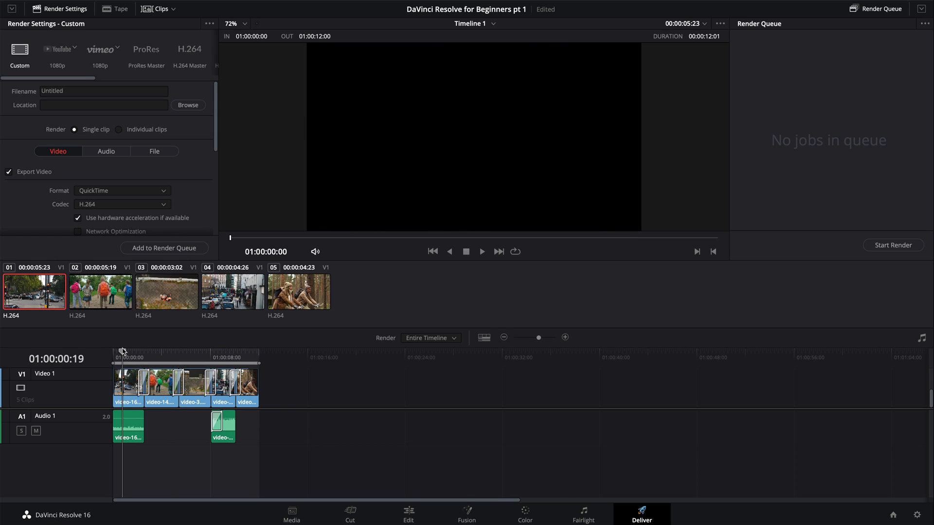
click(178, 352)
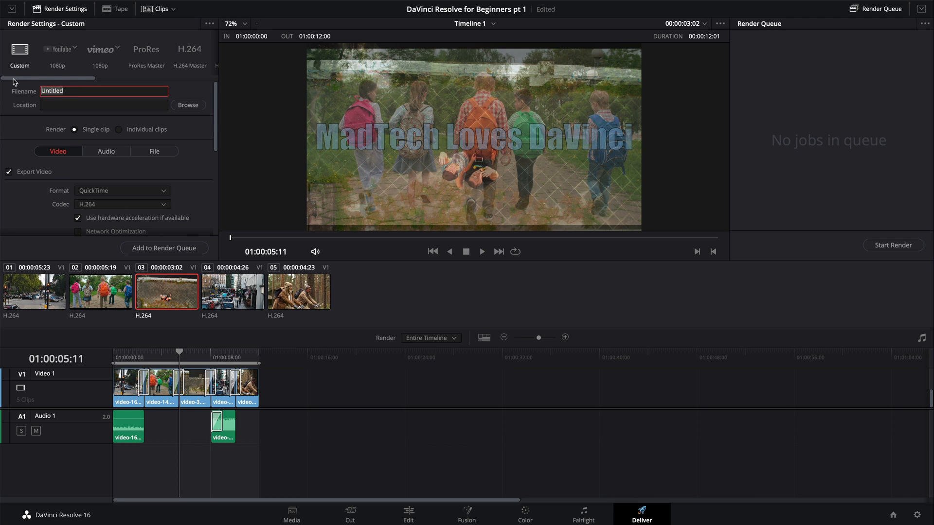
text(DaVinci Beg 1)
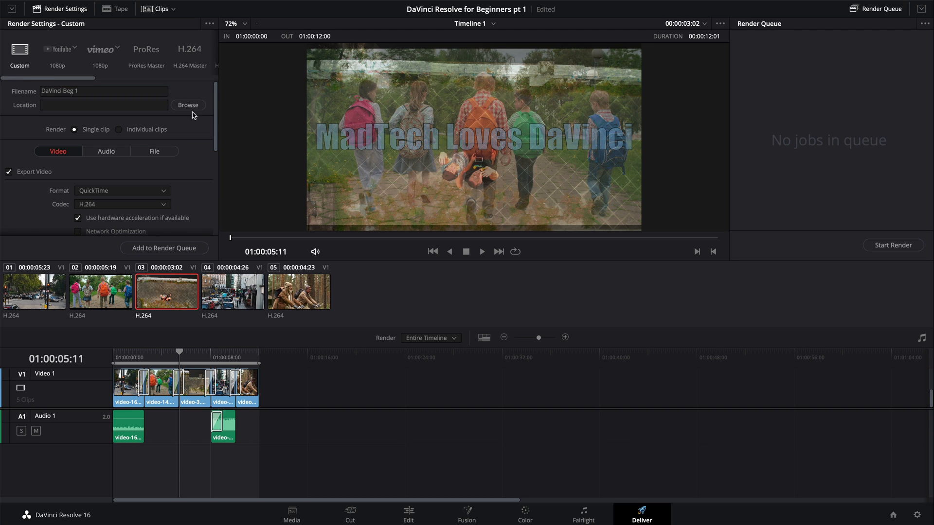
Set render resolution to 1920x1080 HD and add Timeline 1 to the render queue
click(188, 105)
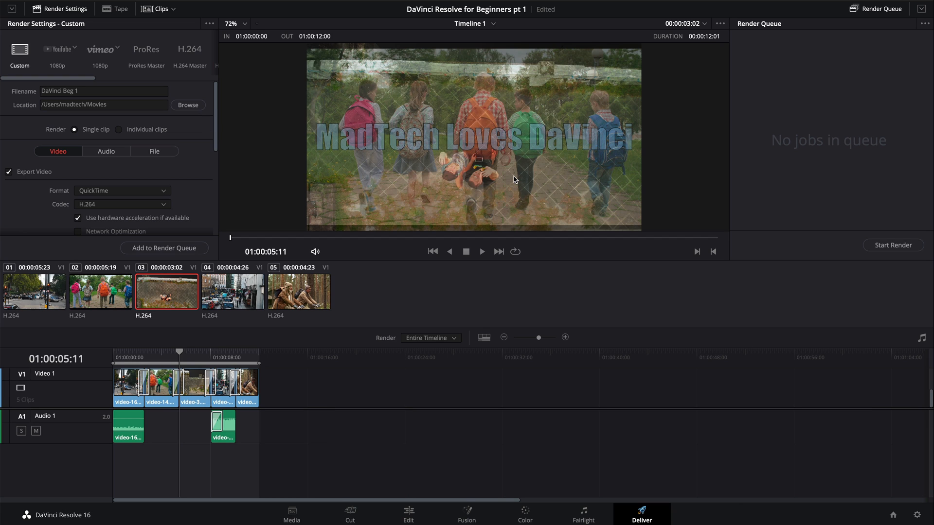
scroll(down, 3)
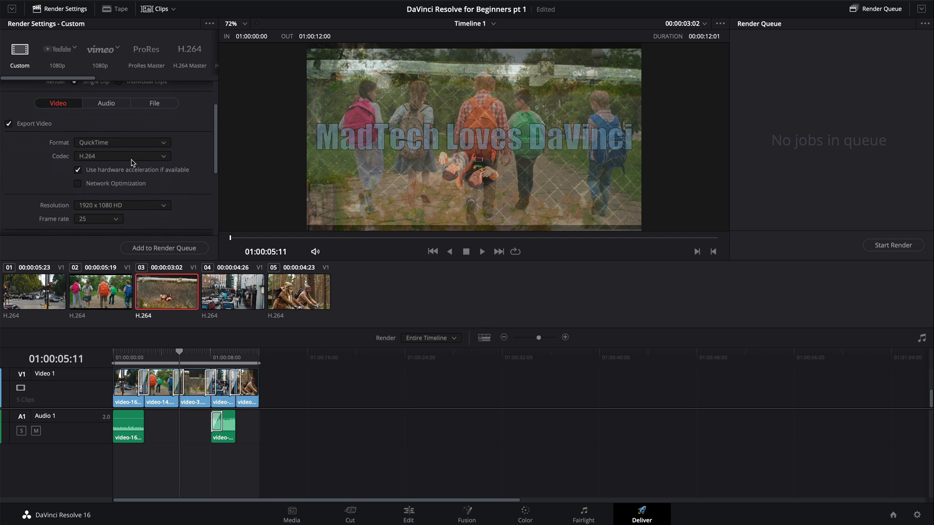
scroll(down, 3)
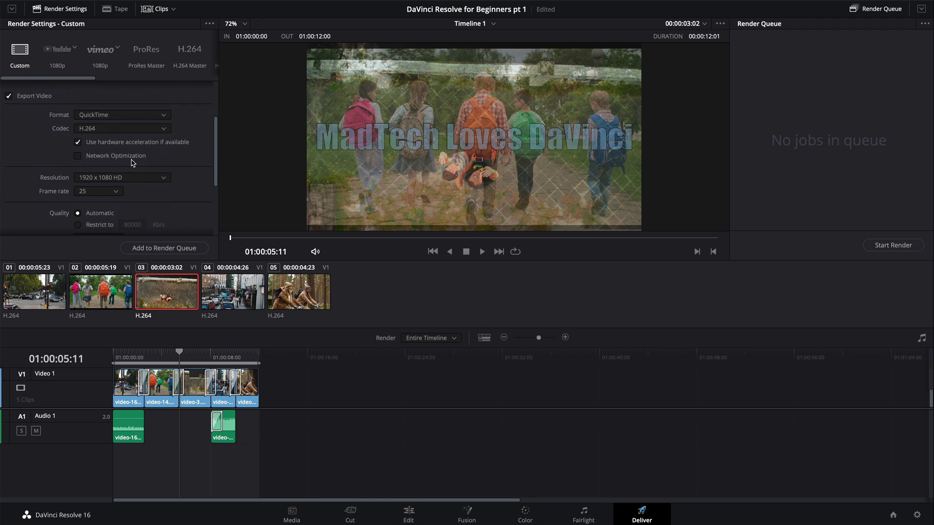
mouse_move(131, 159)
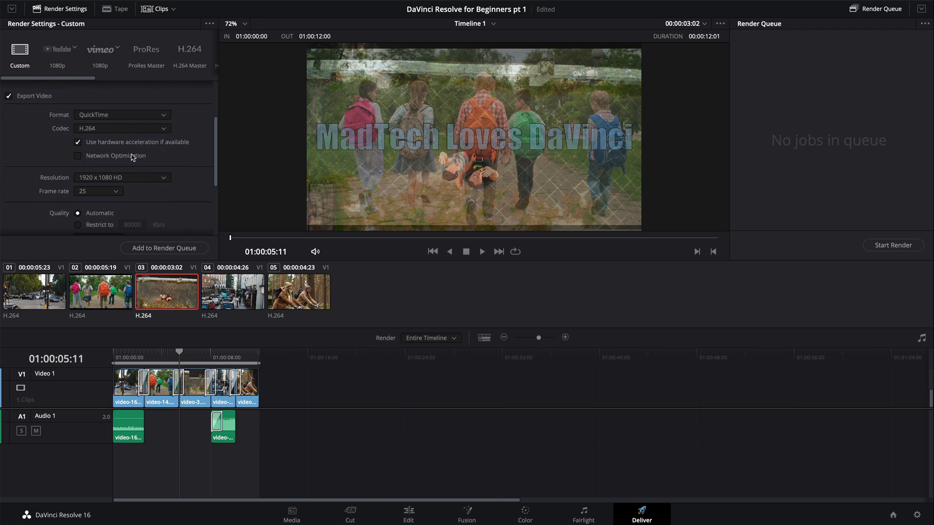
click(121, 115)
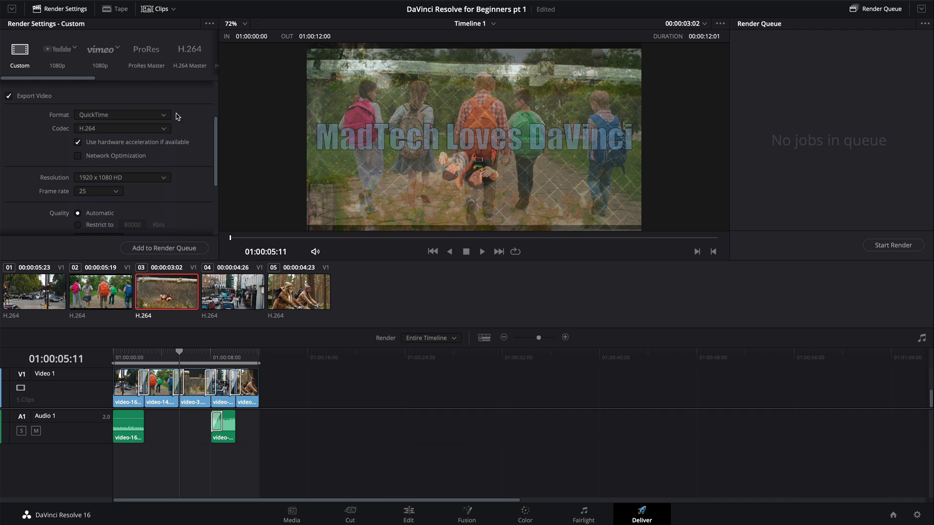
mouse_move(156, 168)
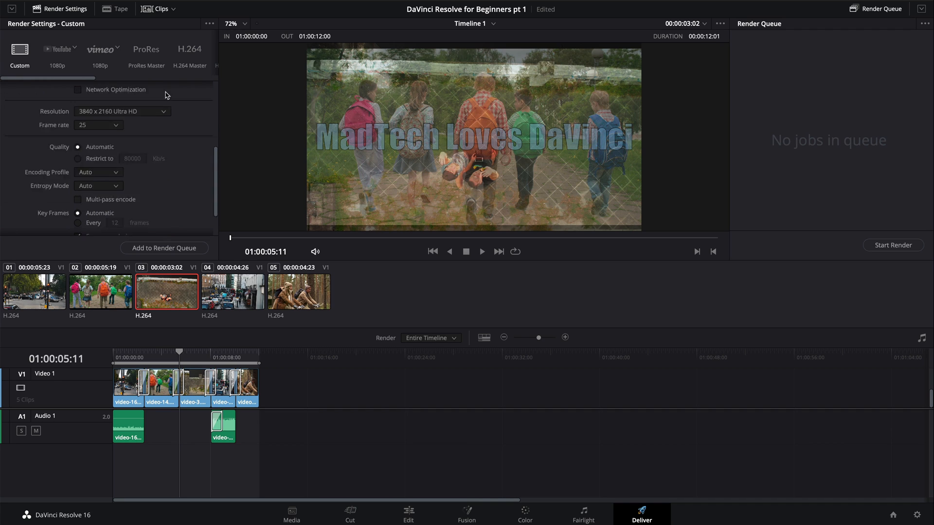
click(122, 111)
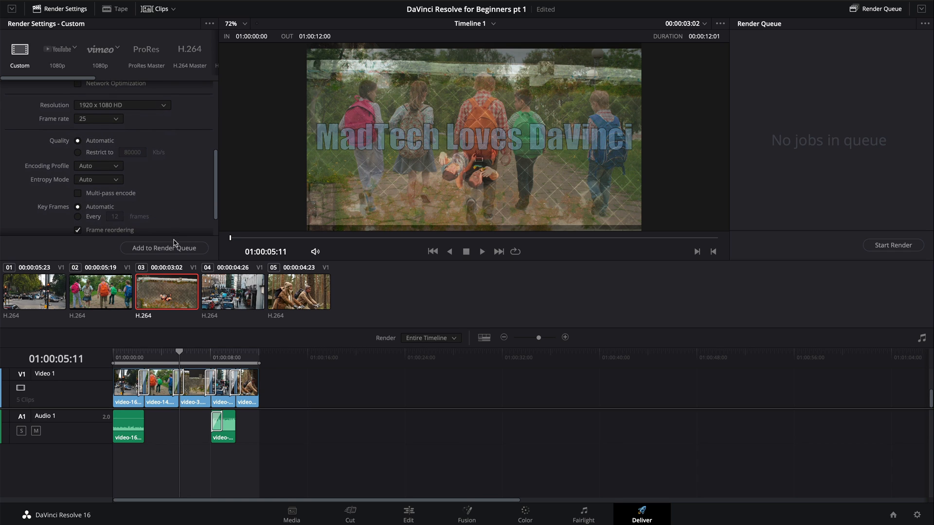
click(164, 247)
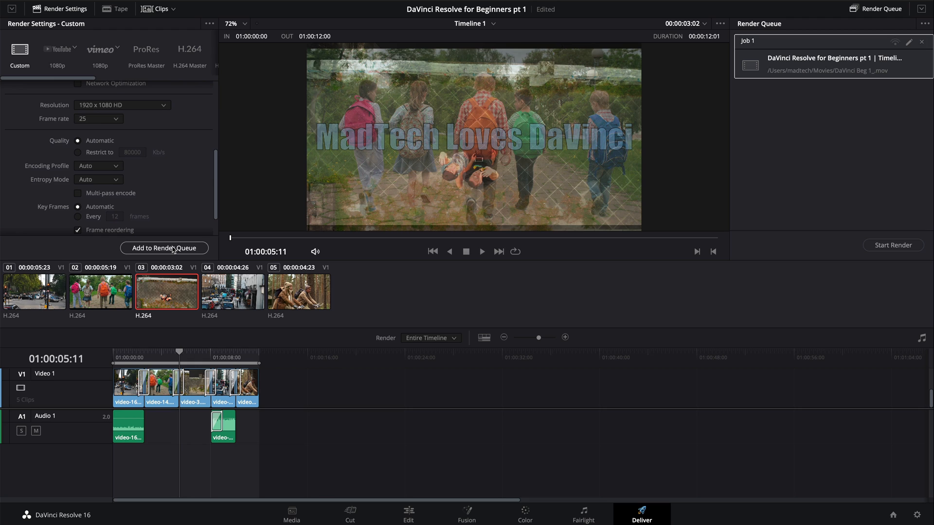
mouse_move(893, 205)
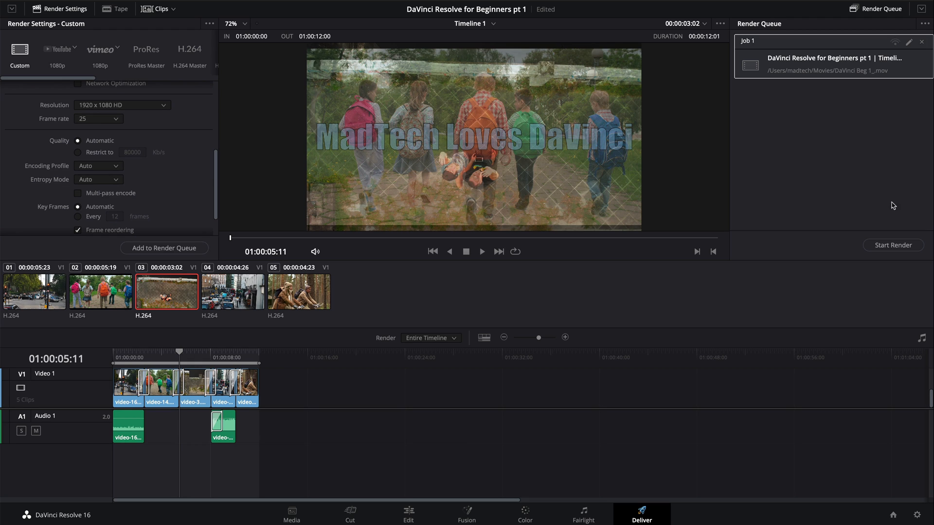
mouse_move(893, 245)
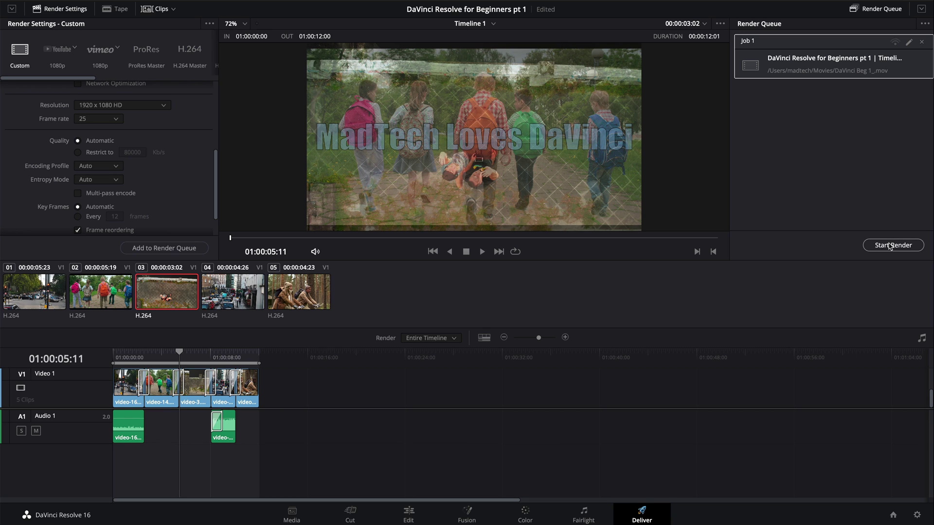
mouse_move(544, 373)
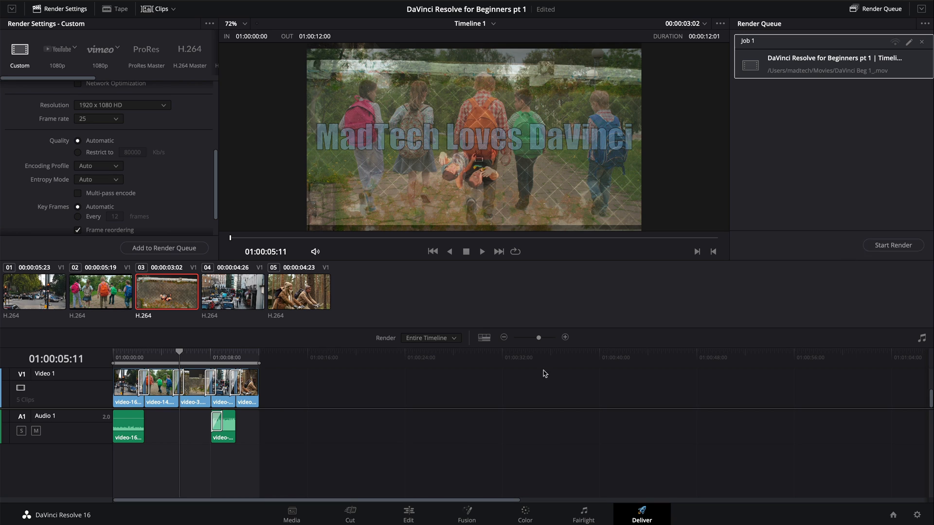
Show the Media Pool on the Edit page and select the MadTech Loves DaVinci title clip
click(408, 514)
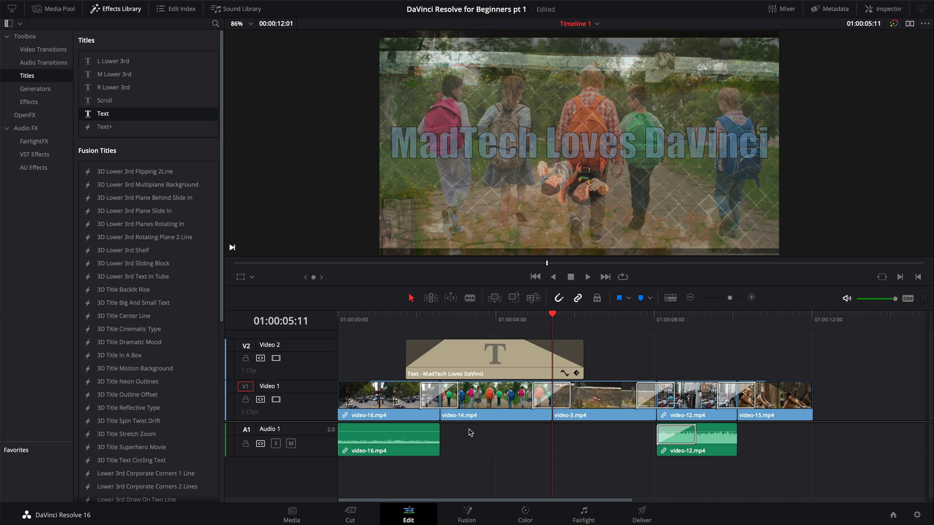
mouse_move(390, 393)
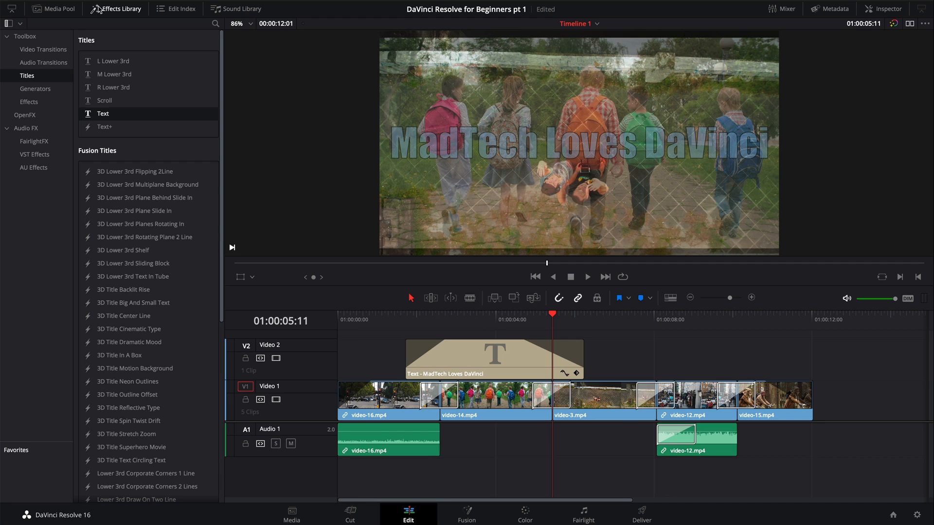
click(53, 8)
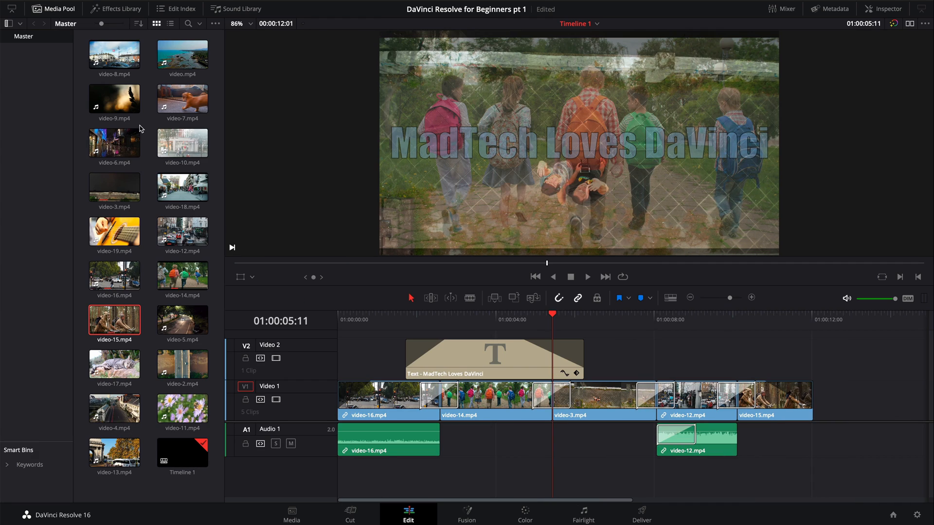
mouse_move(379, 403)
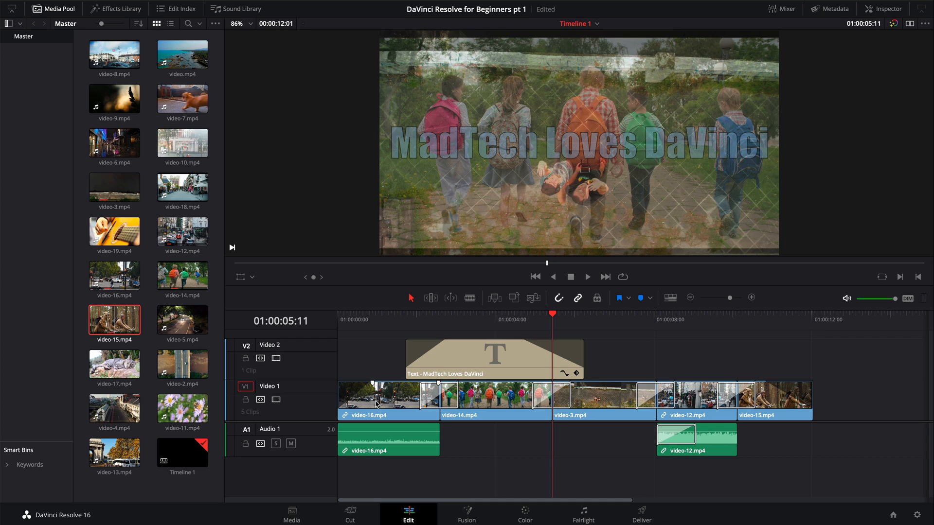
mouse_move(488, 465)
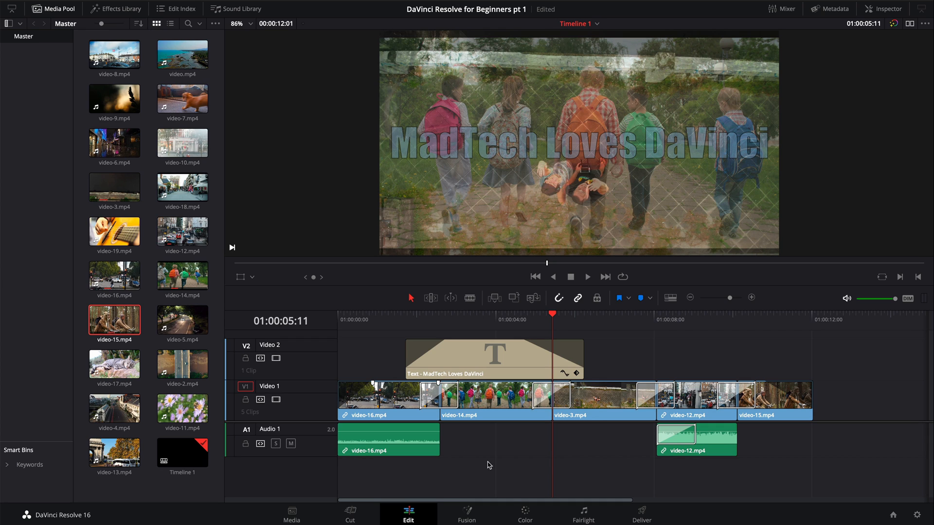
click(495, 358)
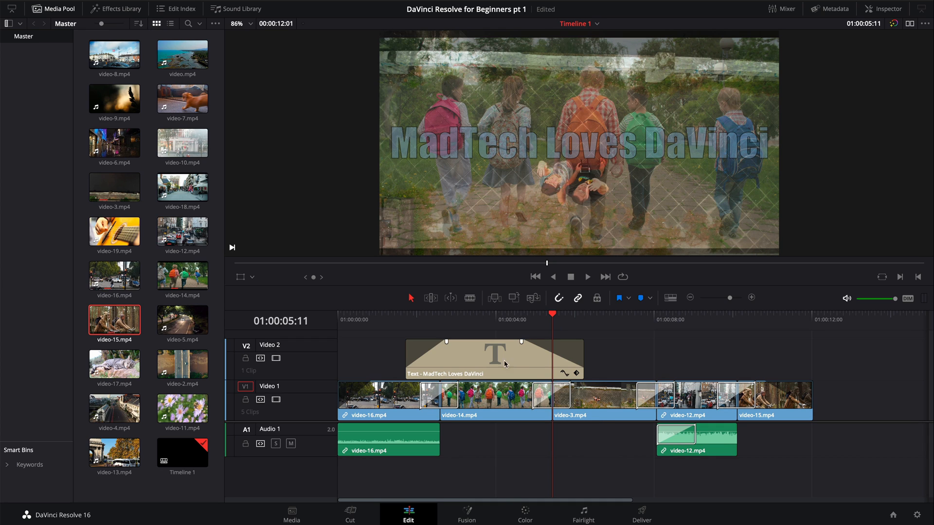
mouse_move(599, 489)
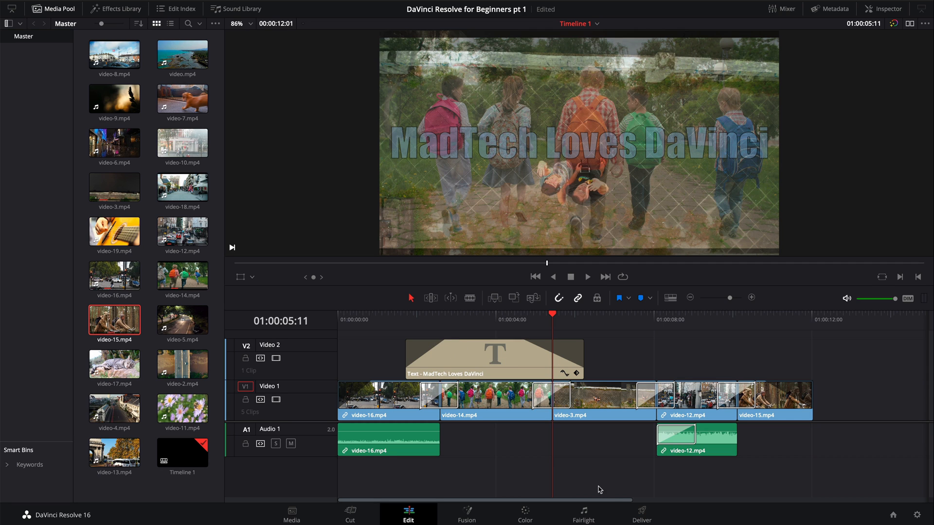
mouse_move(636, 514)
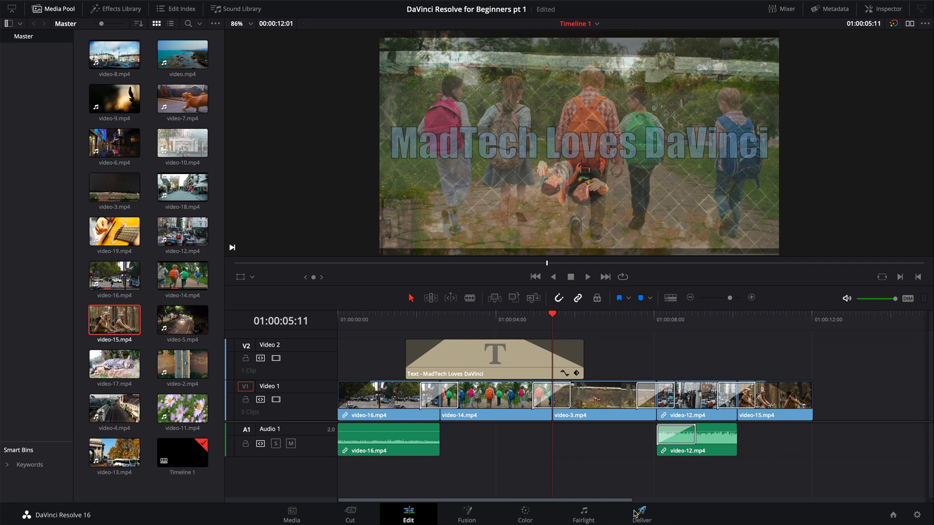
click(642, 513)
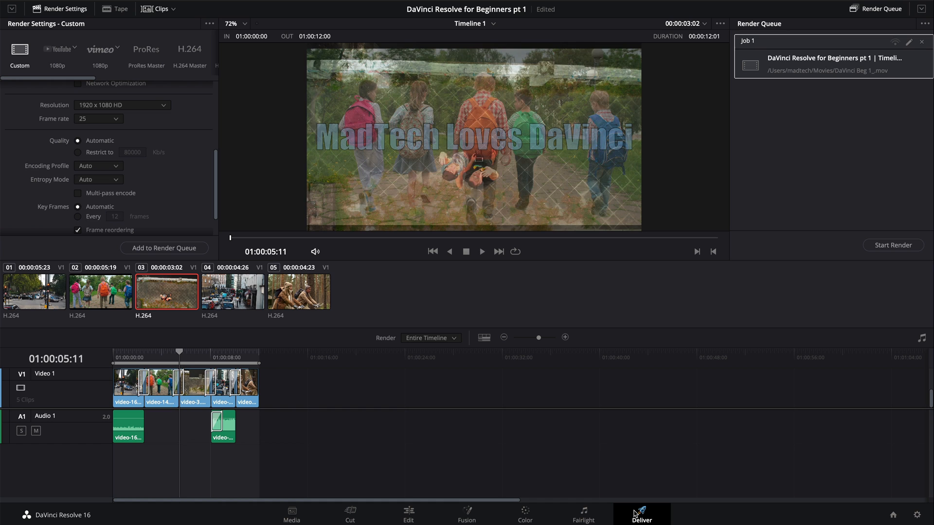
mouse_move(434, 489)
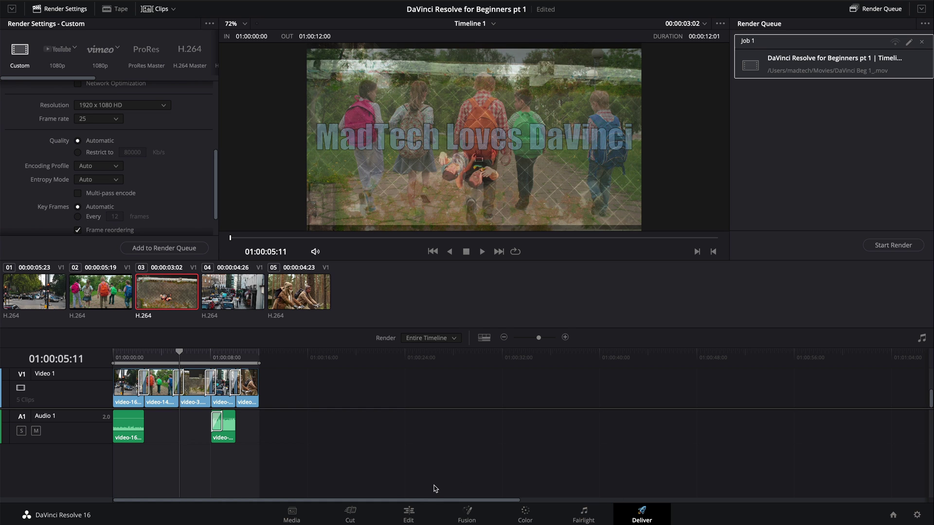
click(408, 513)
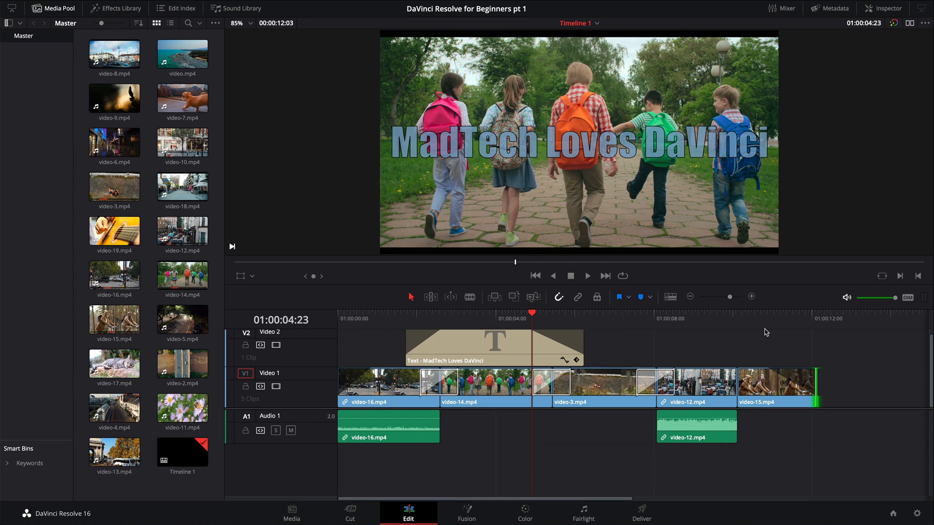
mouse_move(851, 400)
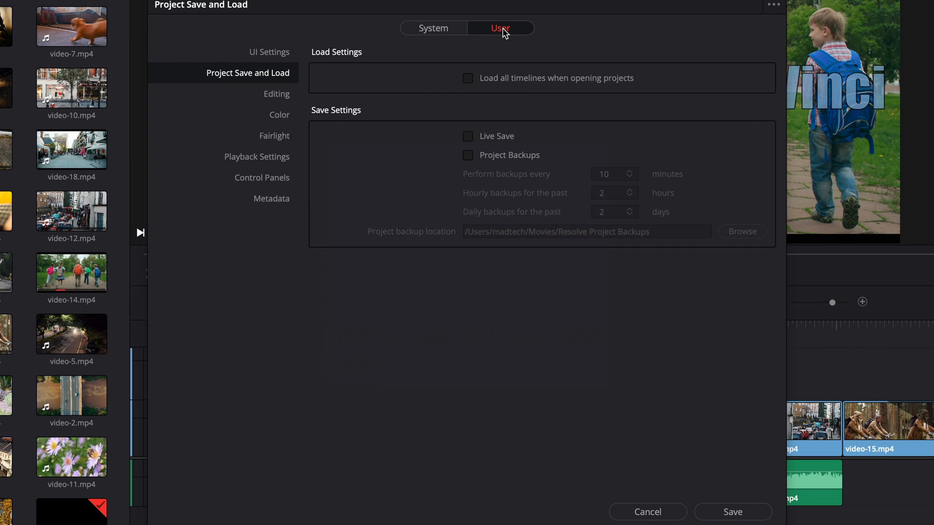
mouse_move(254, 81)
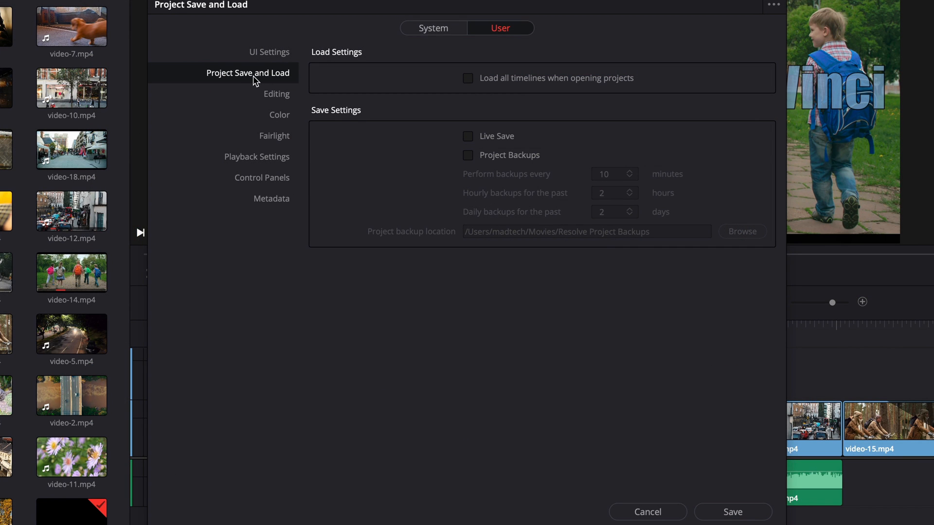
Enable Live Save under Project Save and Load preferences and save
click(468, 136)
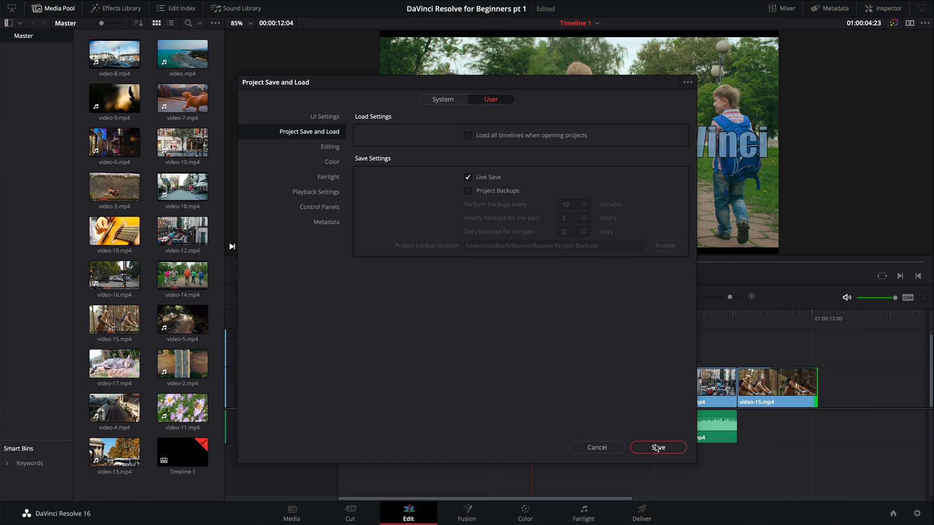
click(658, 448)
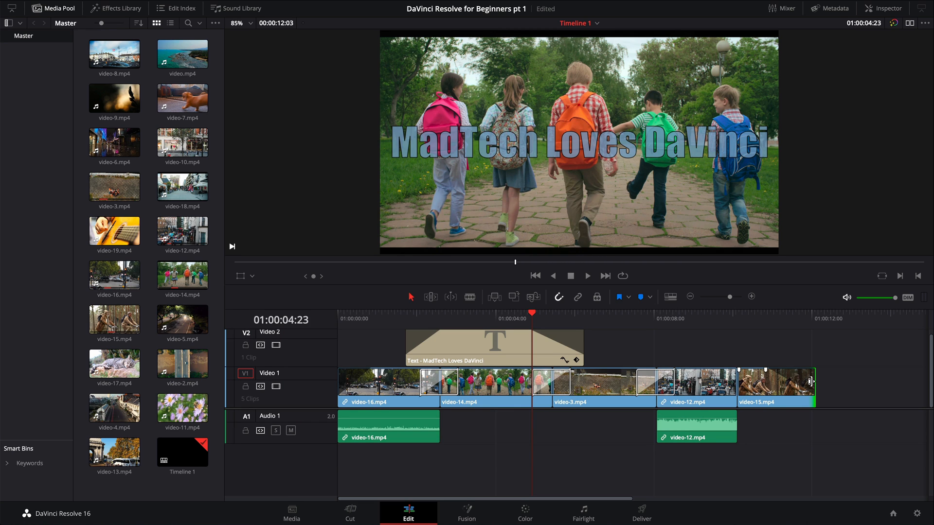
mouse_move(549, 18)
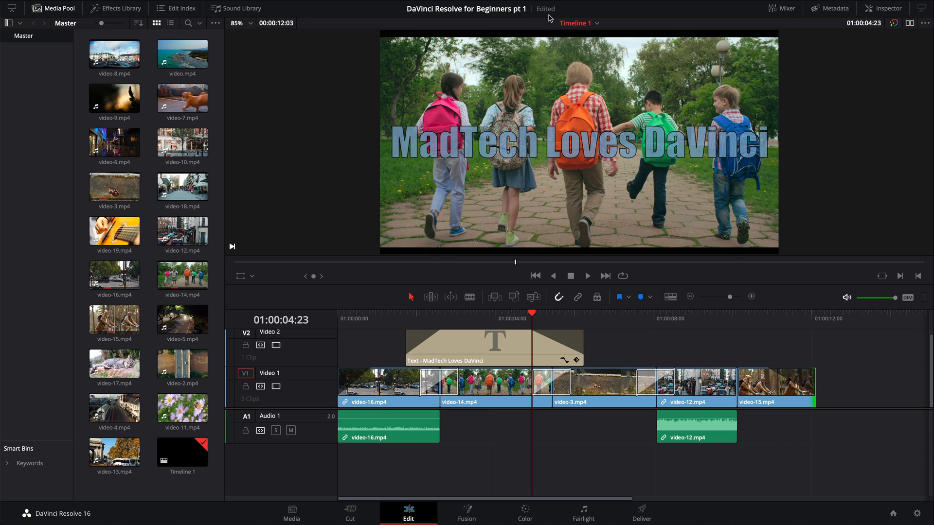